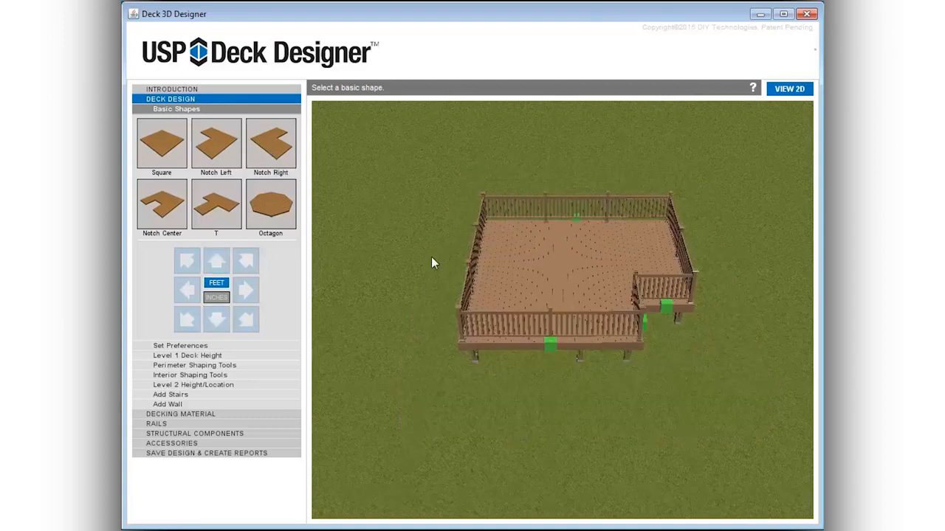
Lay out the deck as a plain 20' x 20' square.
click(216, 261)
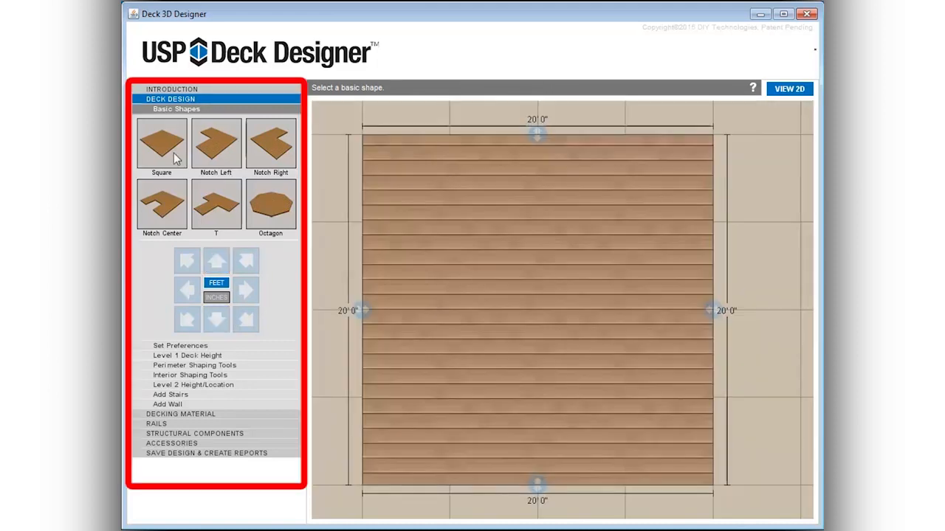
mouse_move(425, 312)
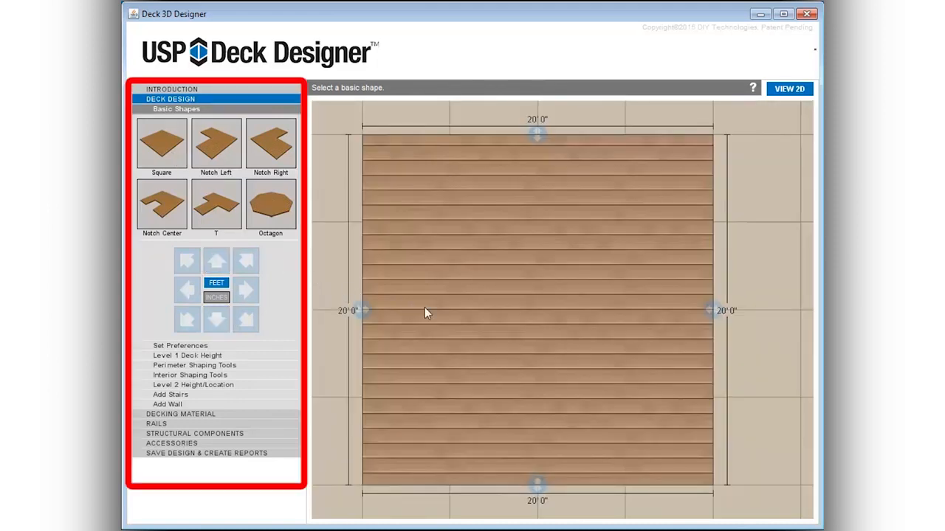
mouse_move(462, 326)
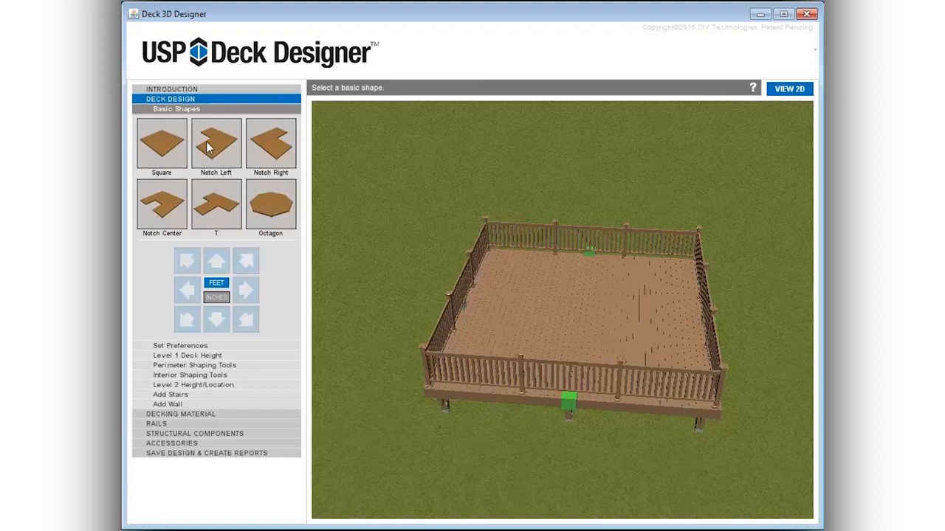
mouse_move(473, 268)
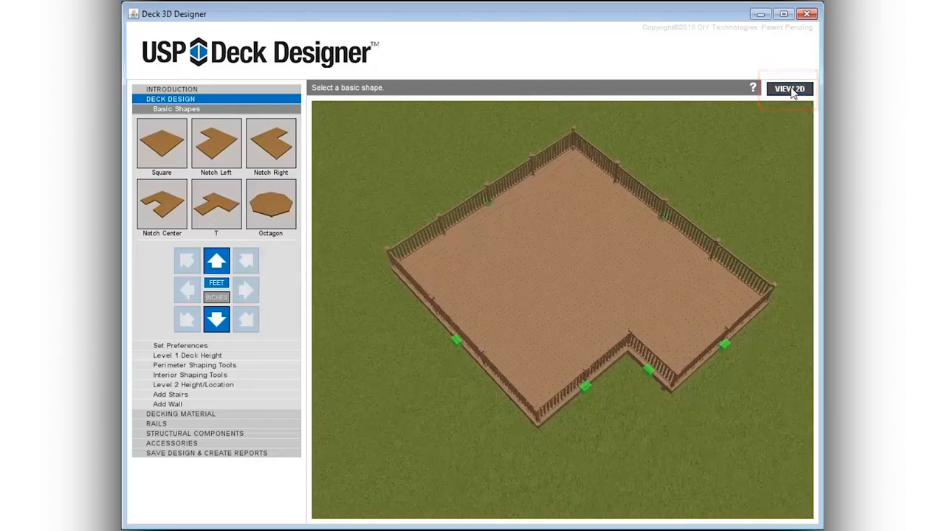
Stretch the notched deck's right side to about 39 by 39 feet, then view it in 3D.
click(789, 89)
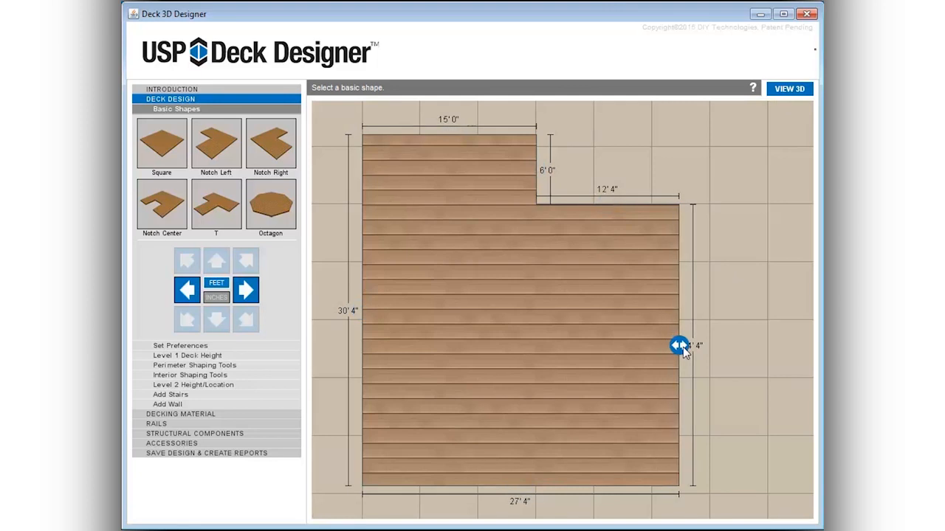
drag(679, 346, 744, 346)
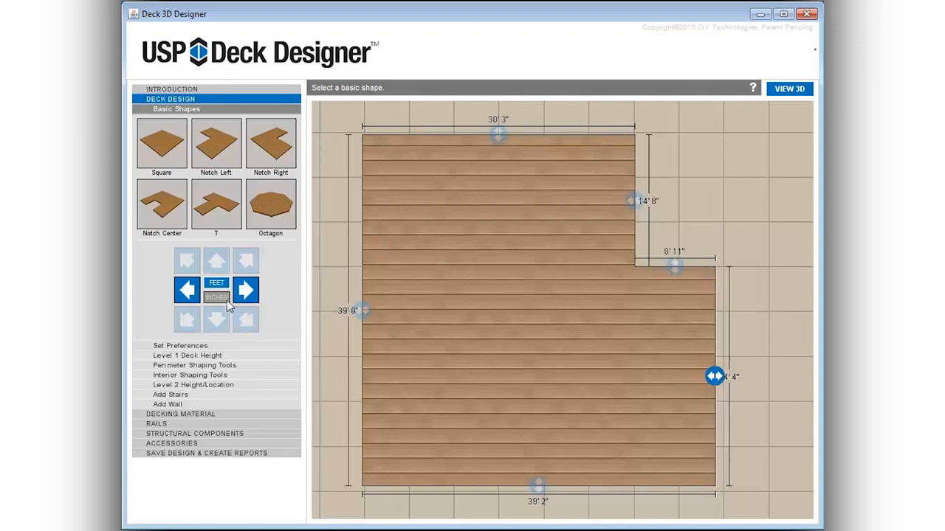
click(217, 296)
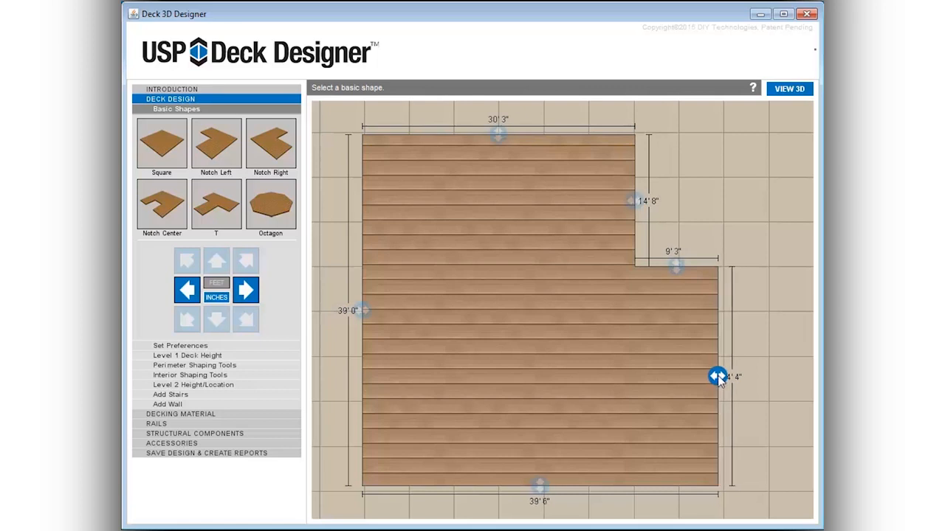
mouse_move(728, 130)
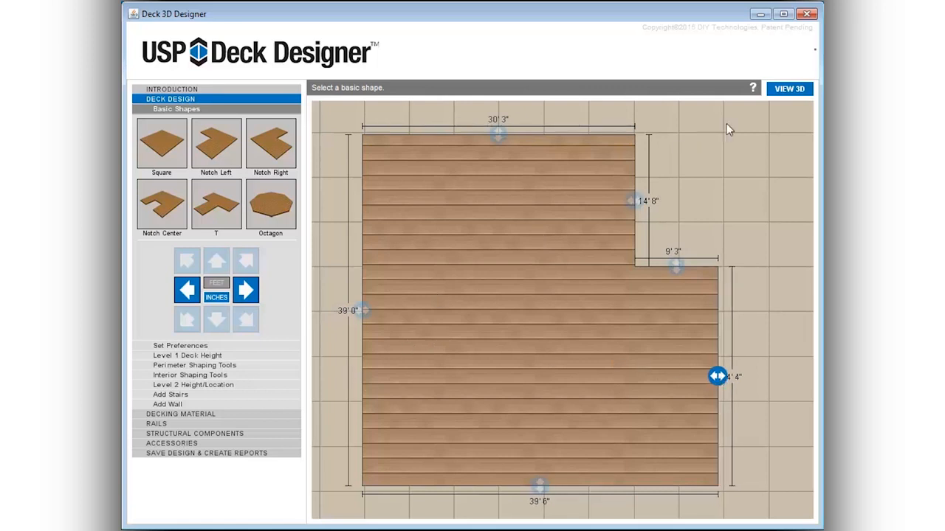
click(788, 89)
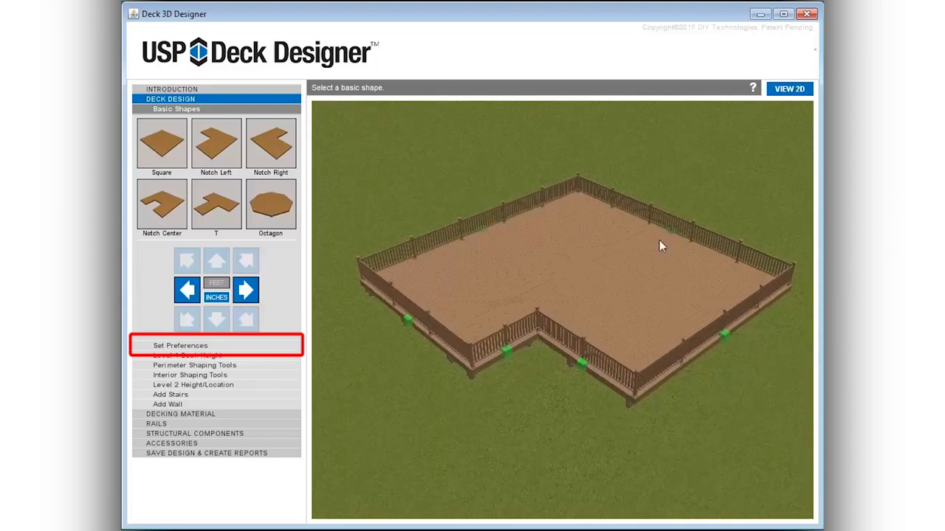
Apply 30-inch footers, 20 PSF static load and no hidden fasteners to this design only.
click(180, 345)
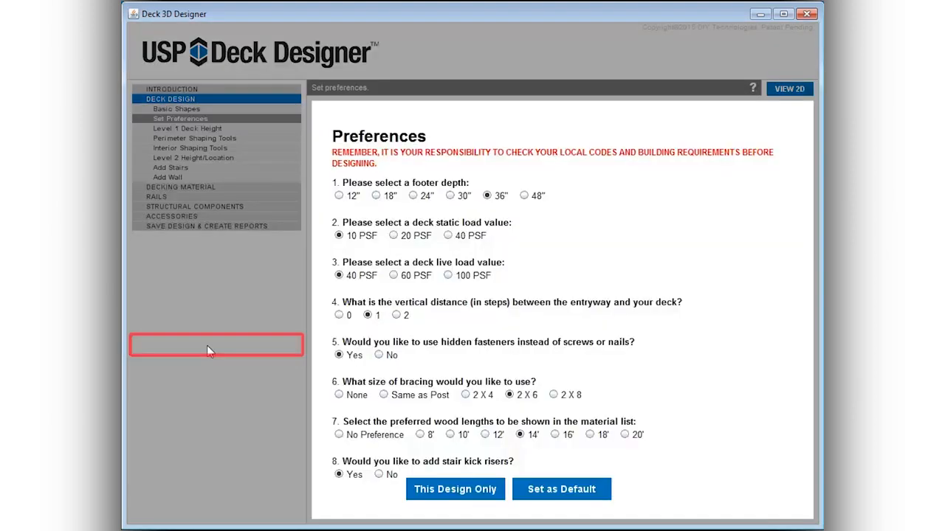
mouse_move(479, 162)
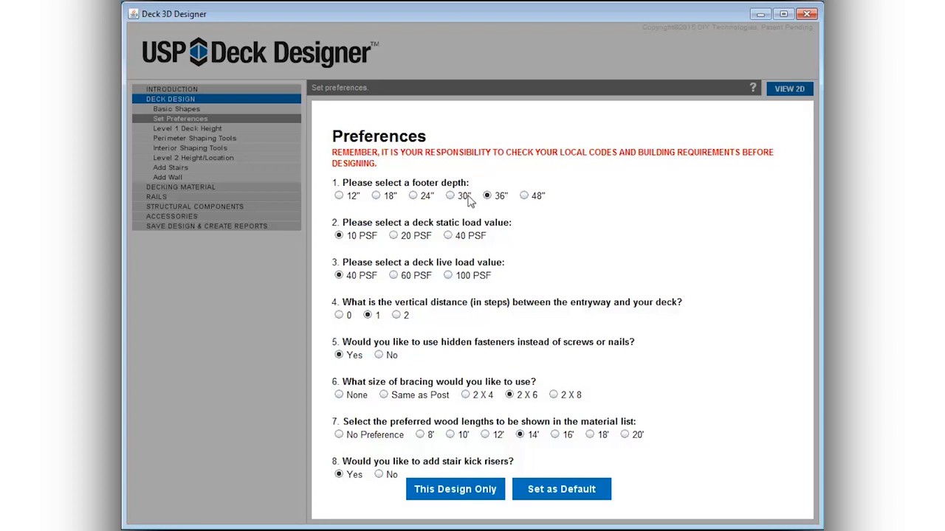
click(450, 196)
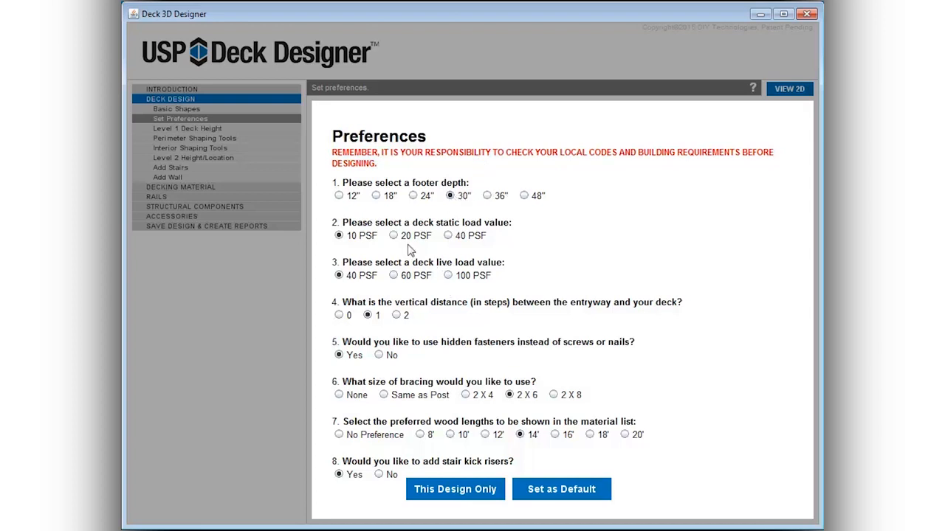
click(393, 236)
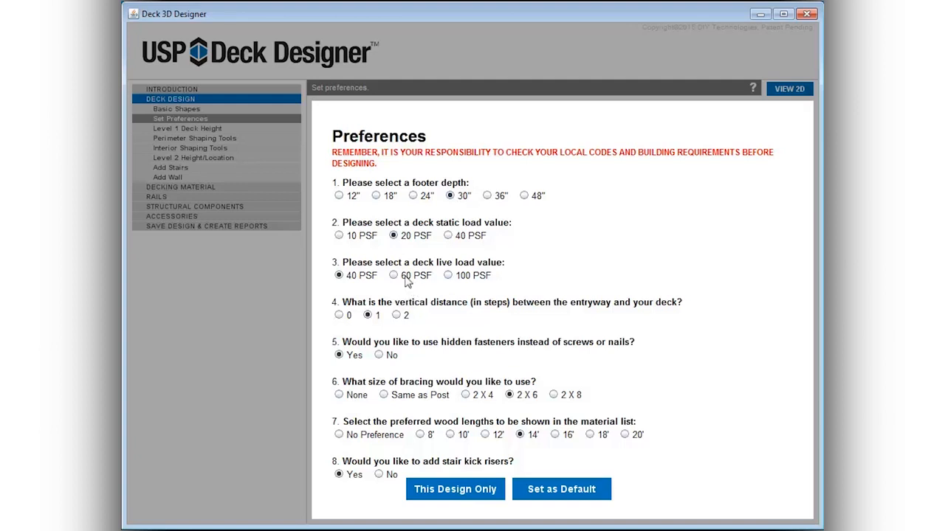
mouse_move(401, 323)
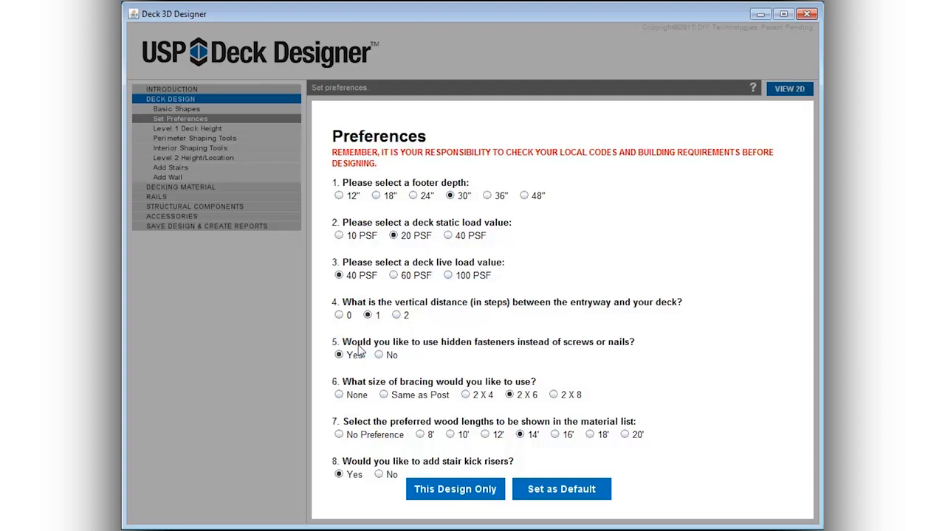
click(379, 355)
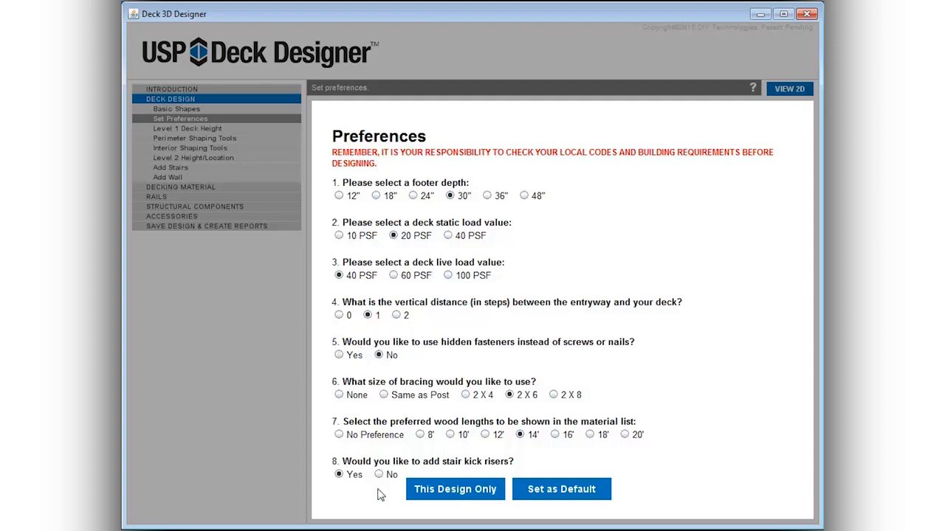
click(454, 489)
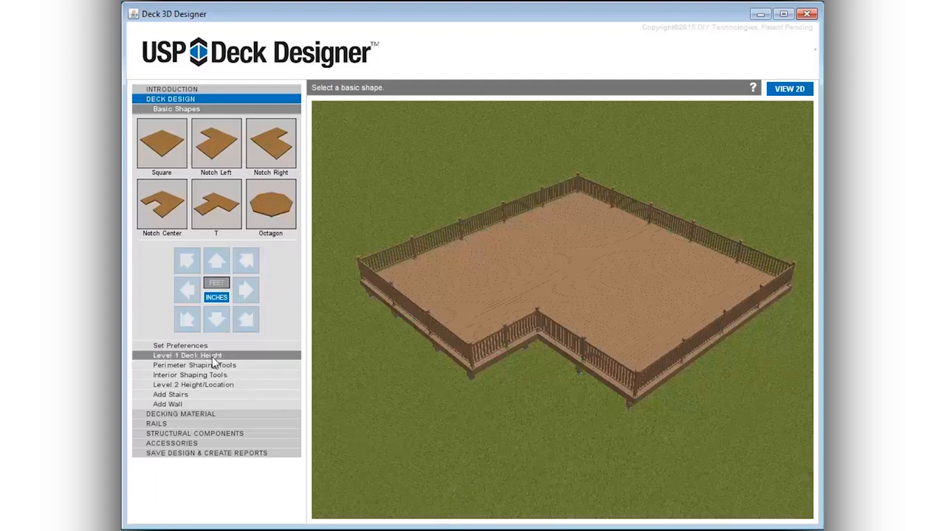
Set the level 1 deck height to 48 inches.
click(187, 355)
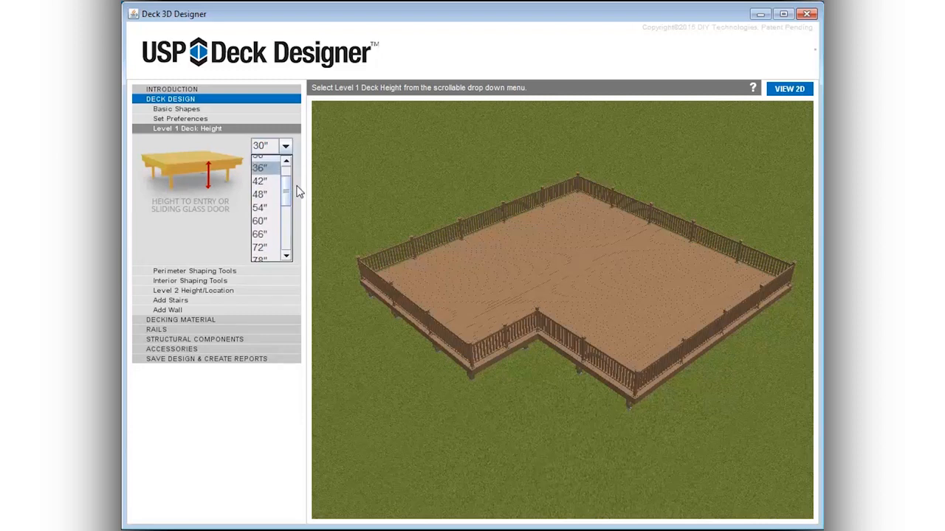
scroll(down, 3)
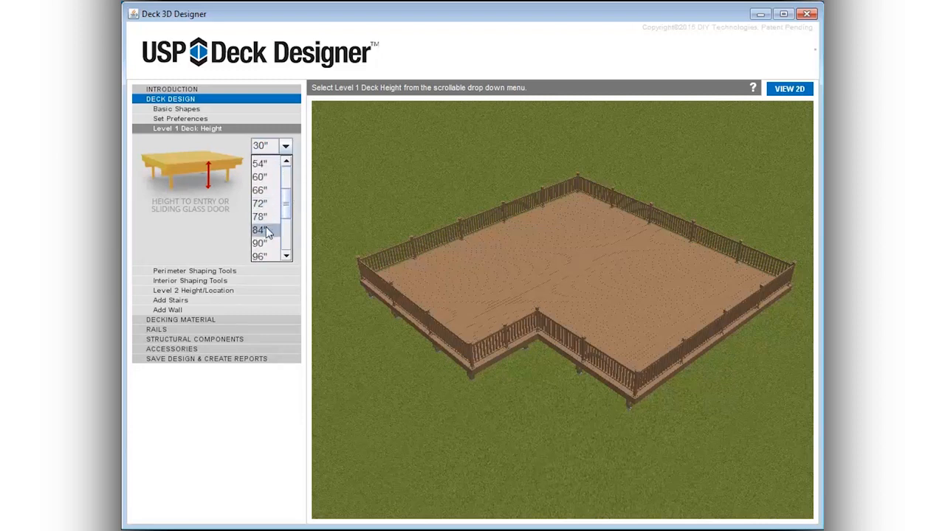
click(259, 230)
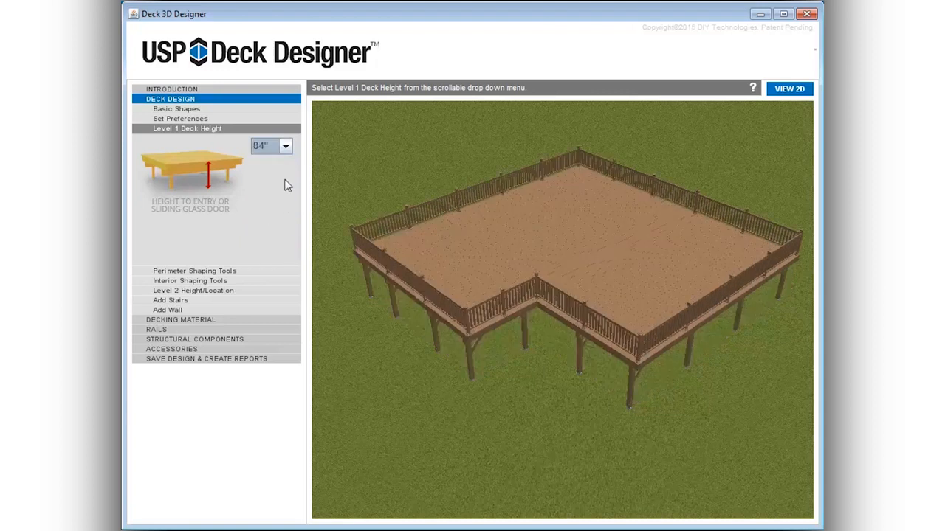
click(285, 146)
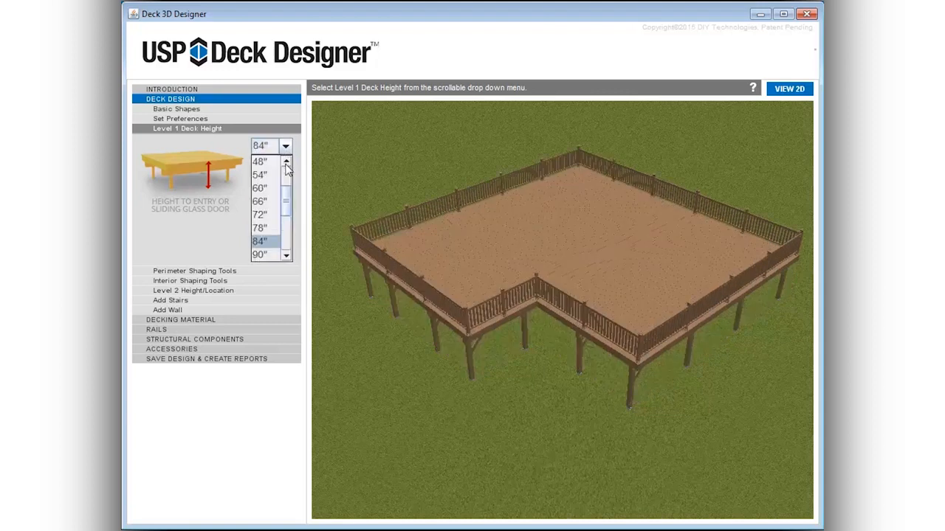
click(259, 161)
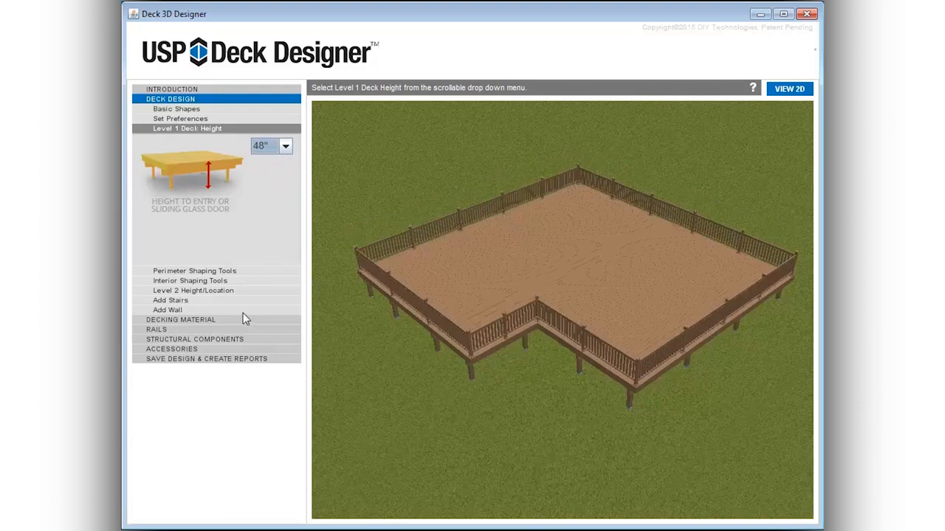
click(195, 271)
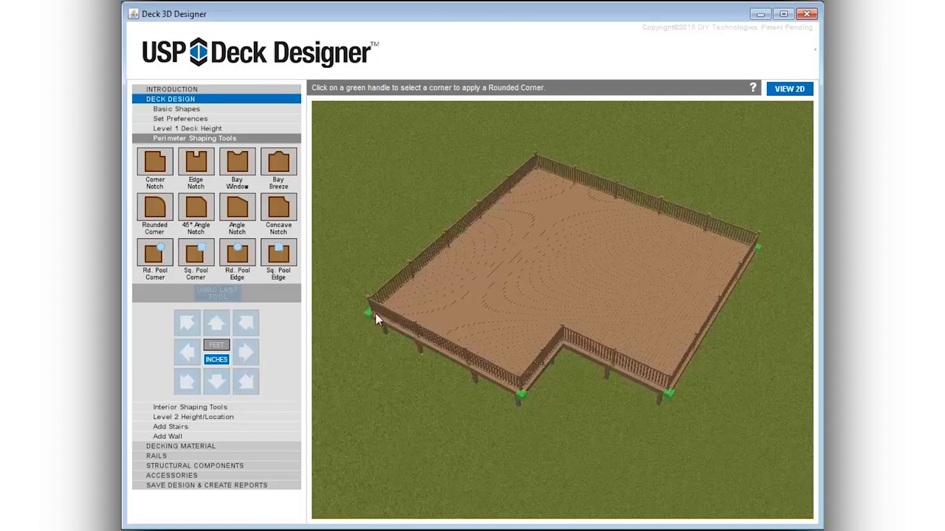
Pick the deck's left corner with the Rounded Corner shaping tool.
click(367, 313)
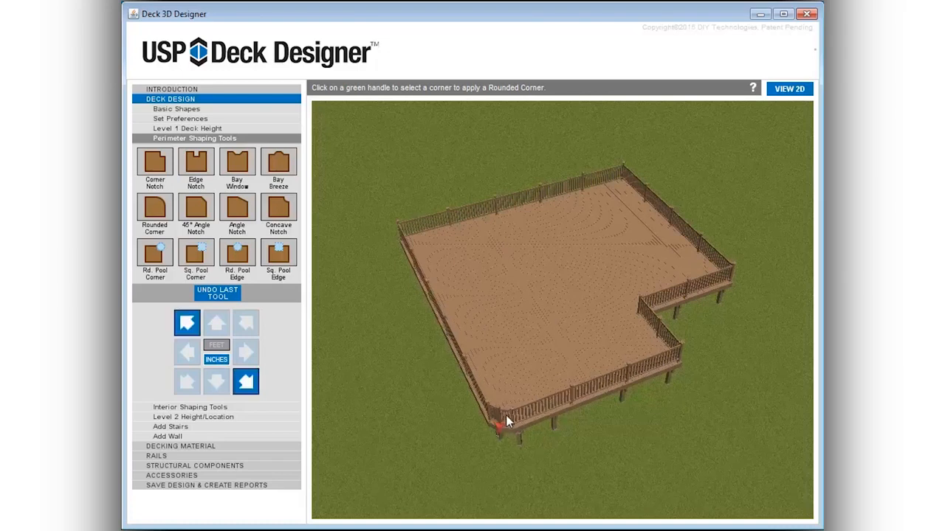
click(506, 421)
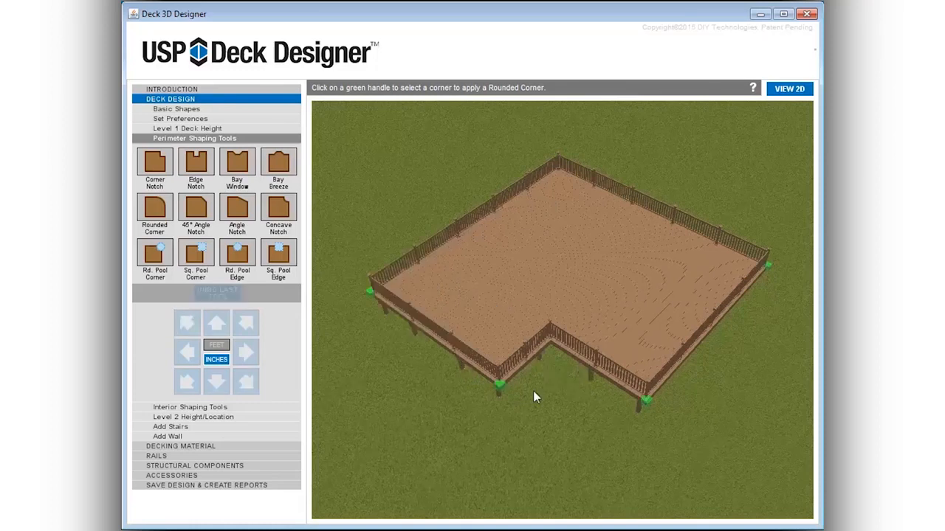
mouse_move(209, 412)
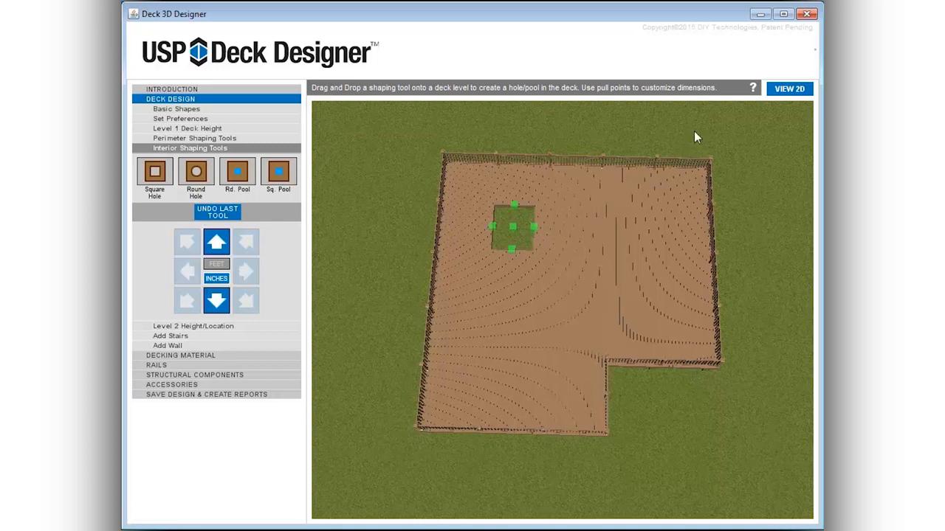
Check the square hole in the overhead plan view, then return to 3D.
click(788, 89)
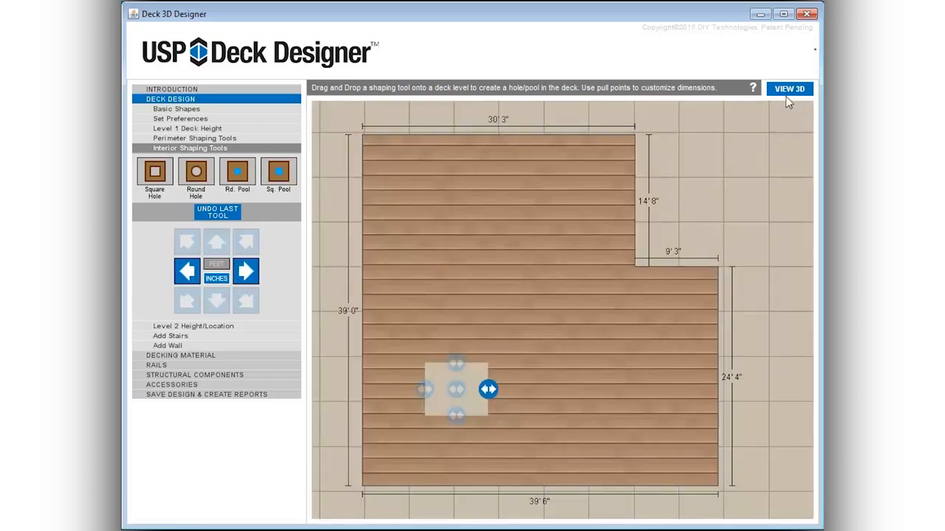
click(788, 89)
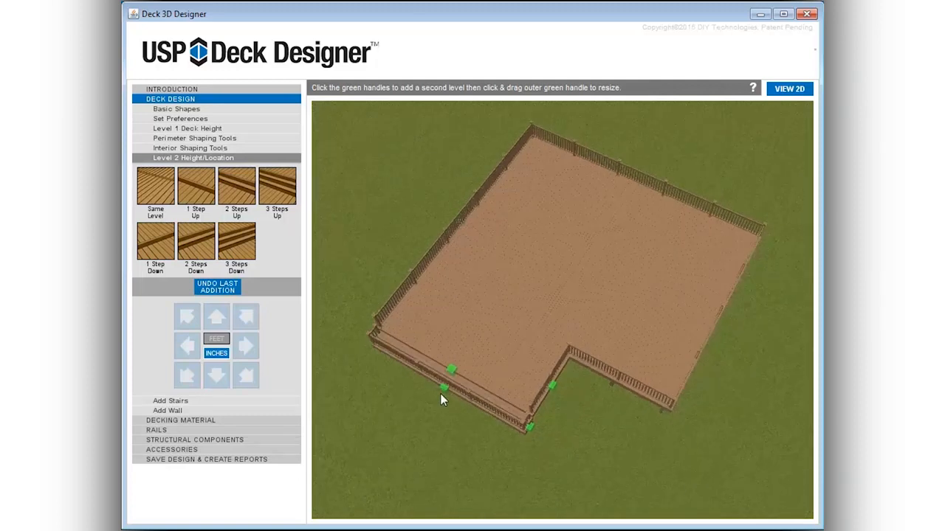
Add a second level at the deck's edge and resize it to 17'8" by 14'6".
click(442, 387)
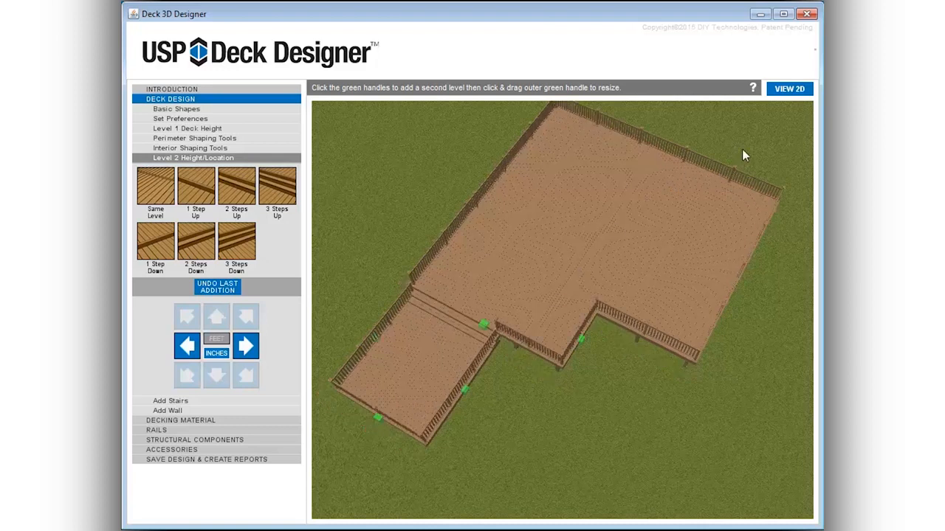
click(789, 88)
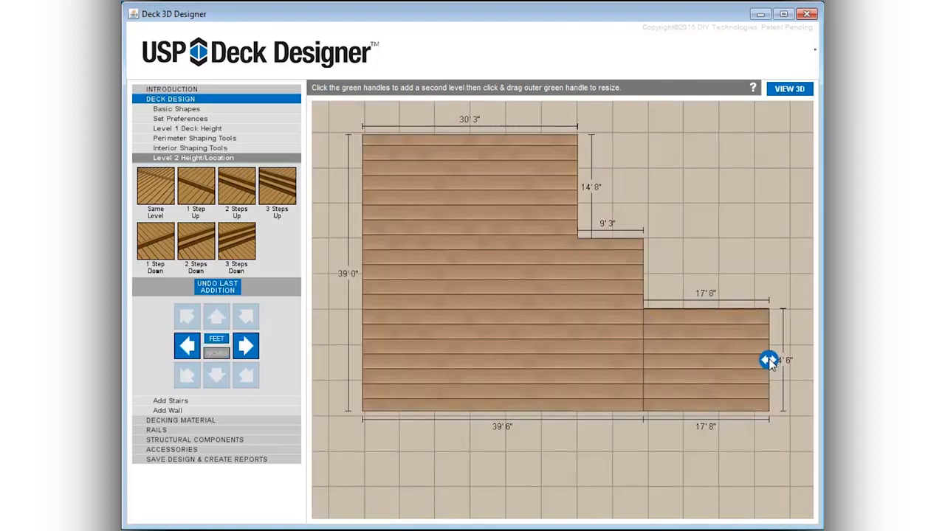
click(769, 360)
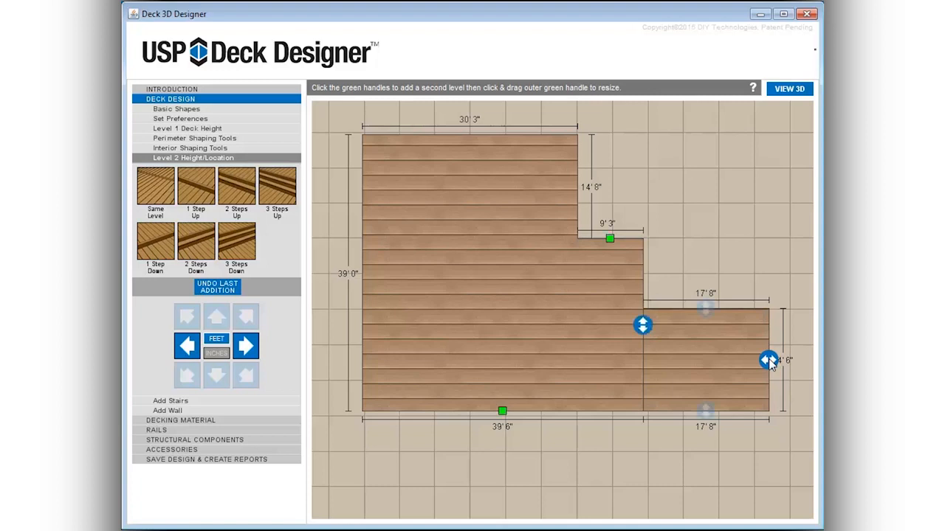
drag(768, 360, 772, 360)
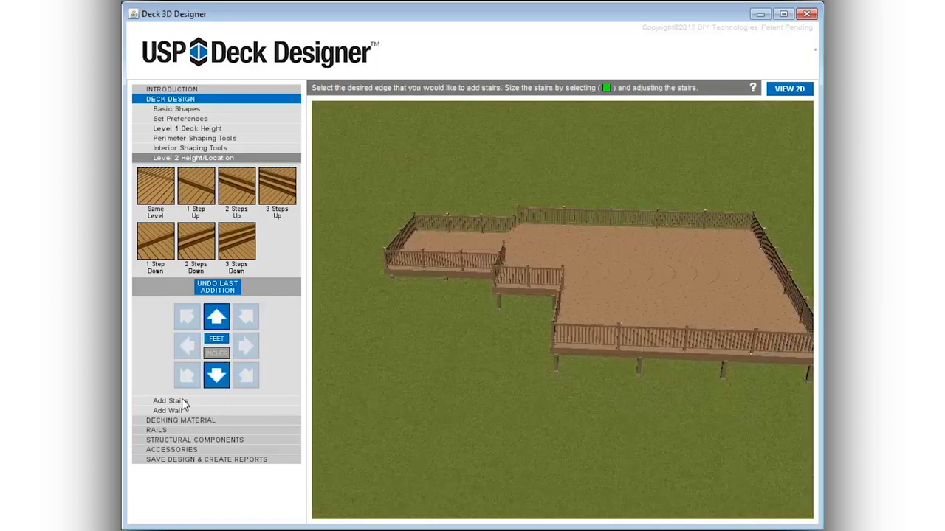
Add stairs with a landing platform to a deck edge and adjust them.
click(167, 400)
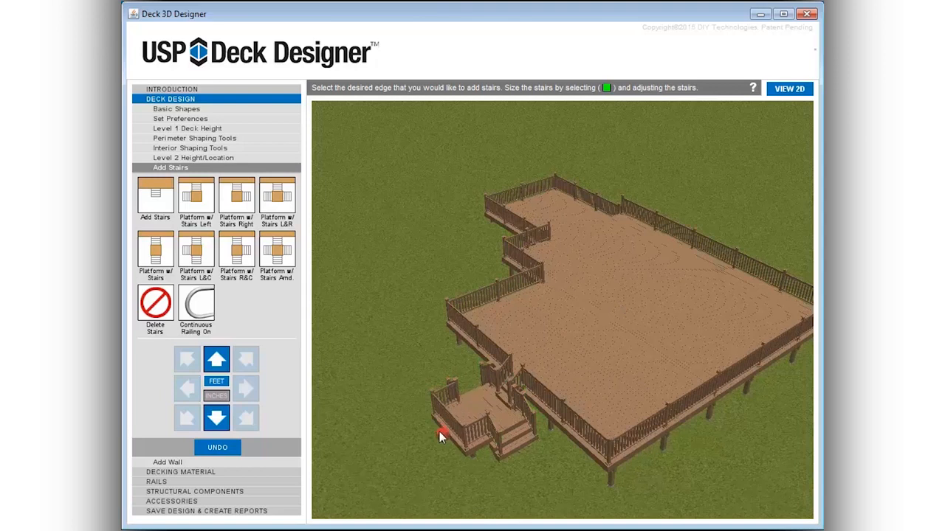
click(443, 428)
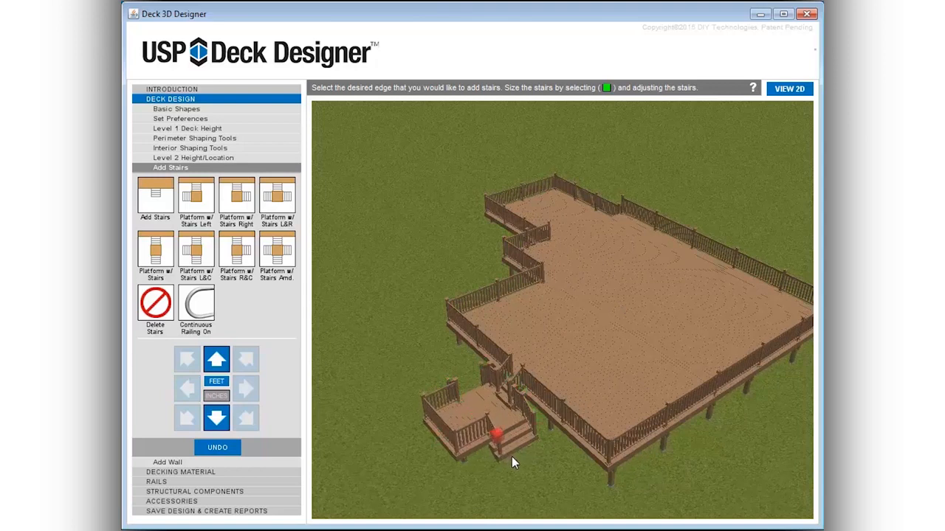
click(496, 433)
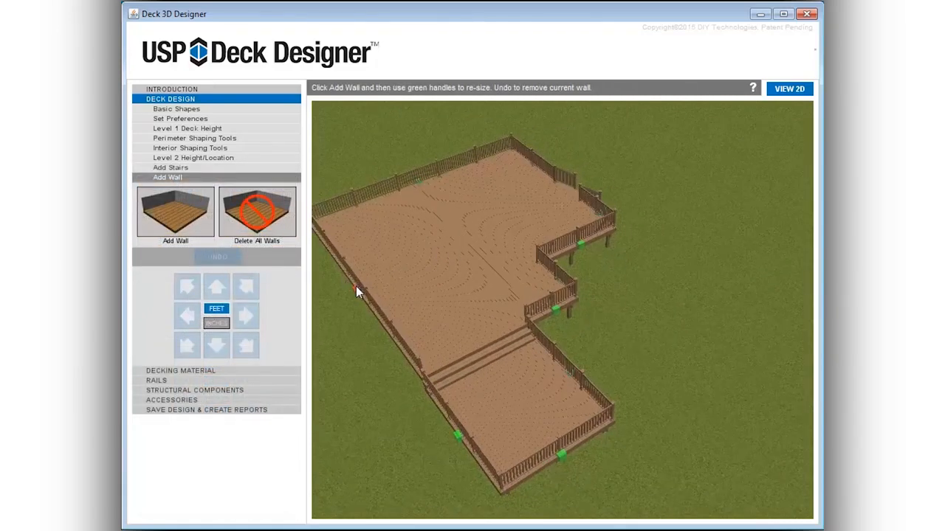
Add a white-siding wall along the back edge and start placing a door.
click(175, 214)
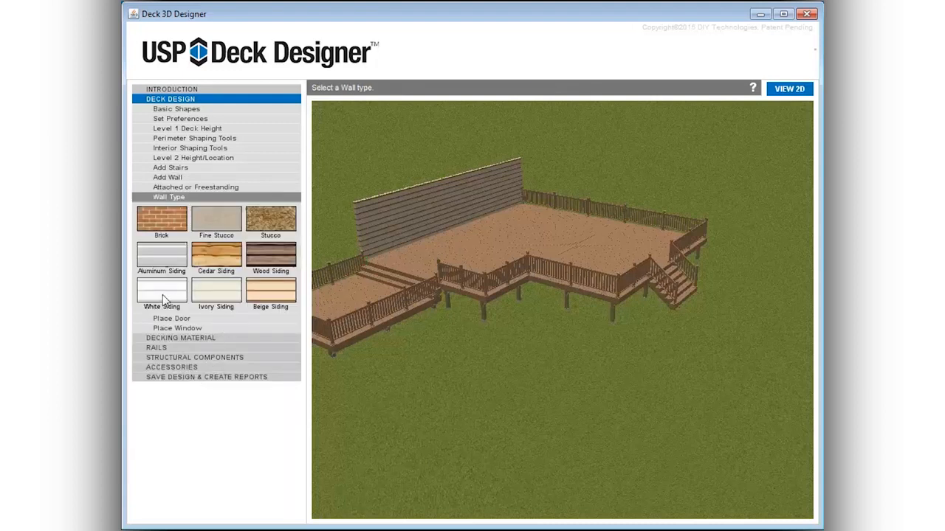
click(161, 255)
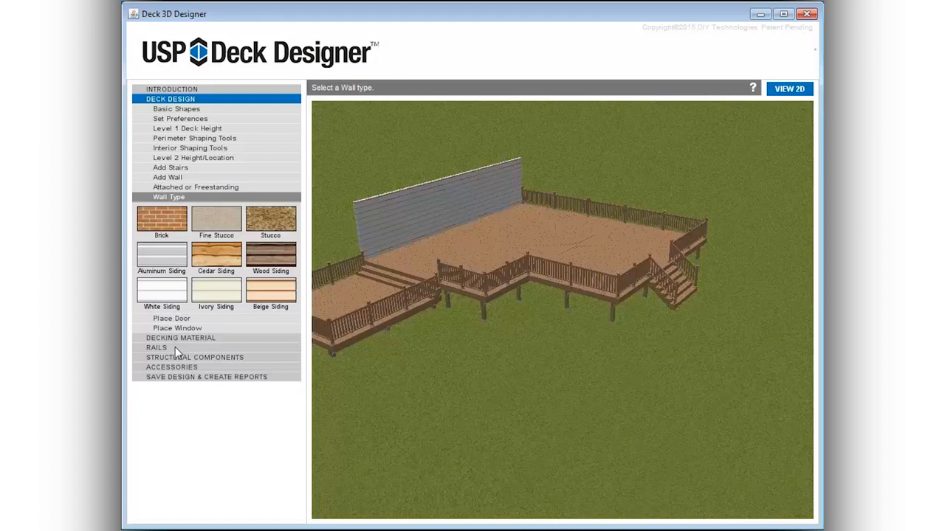
mouse_move(178, 328)
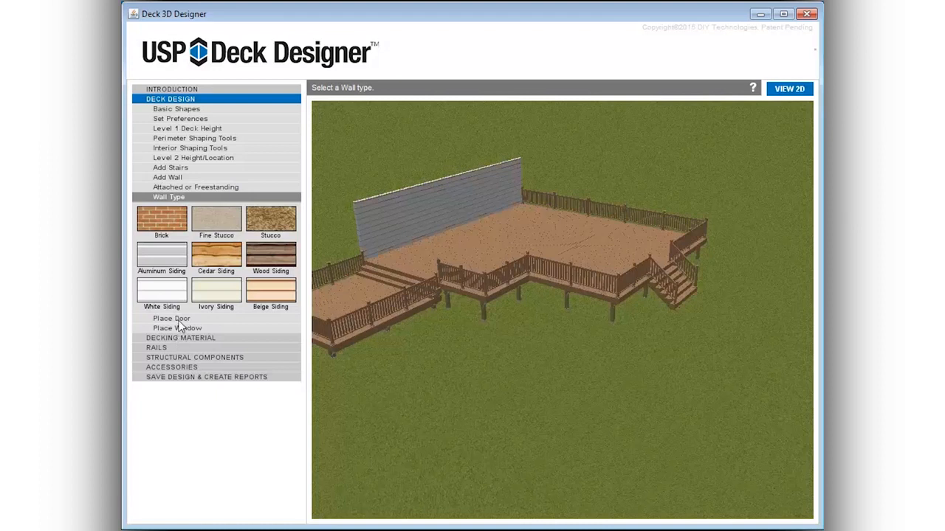
click(171, 318)
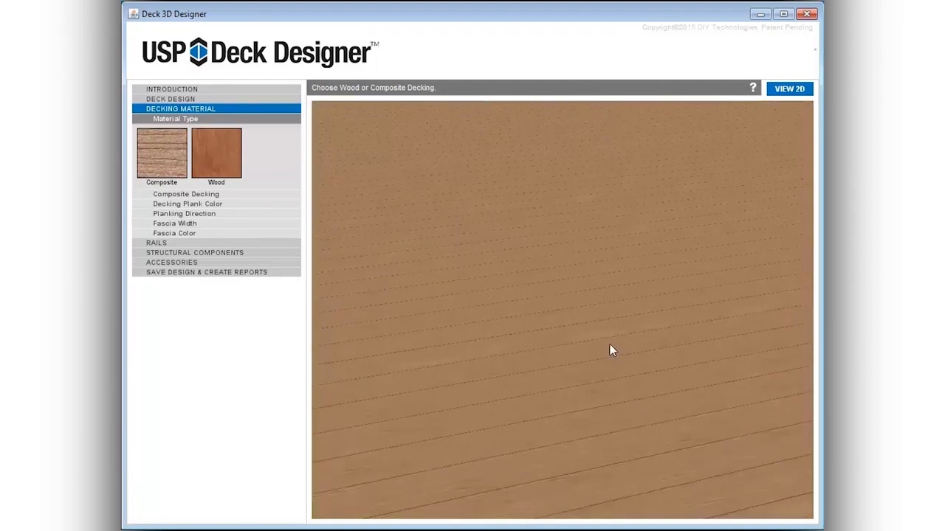
mouse_move(362, 246)
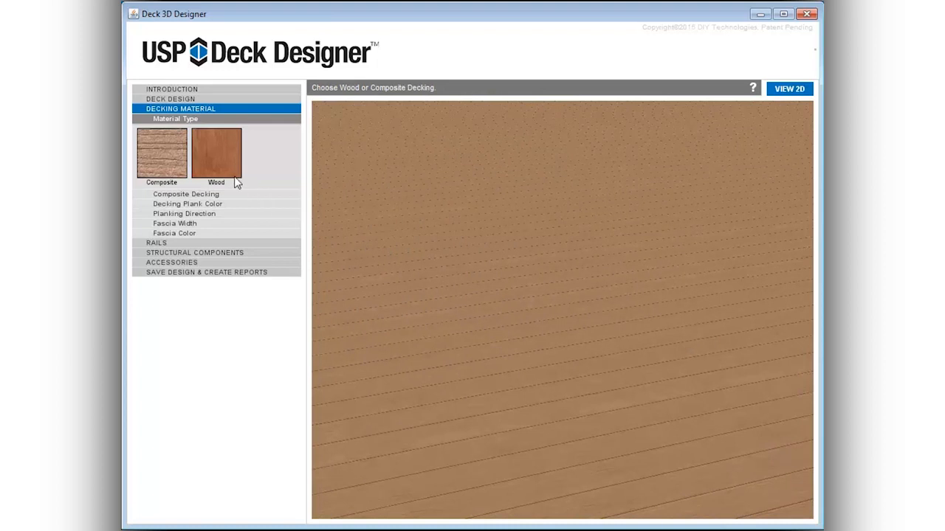
Make the decking cedar wood and pick its board size.
click(216, 153)
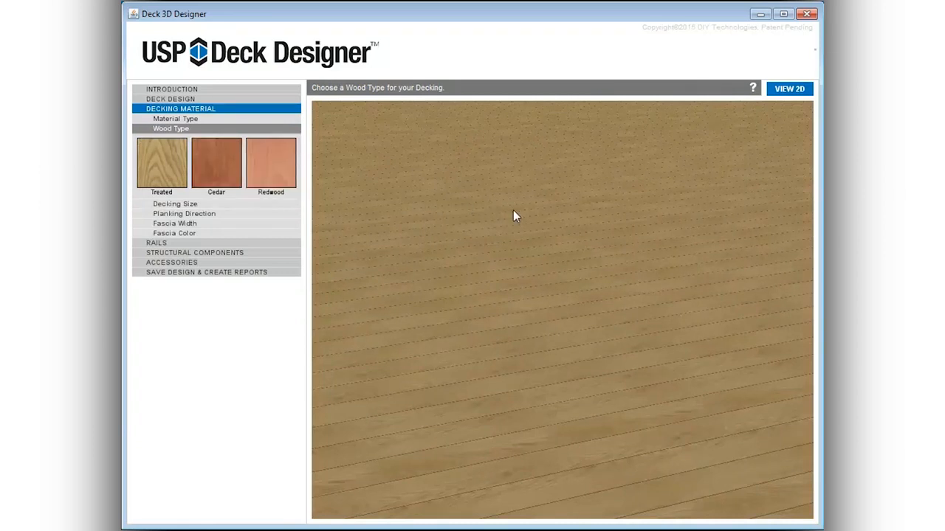
click(216, 164)
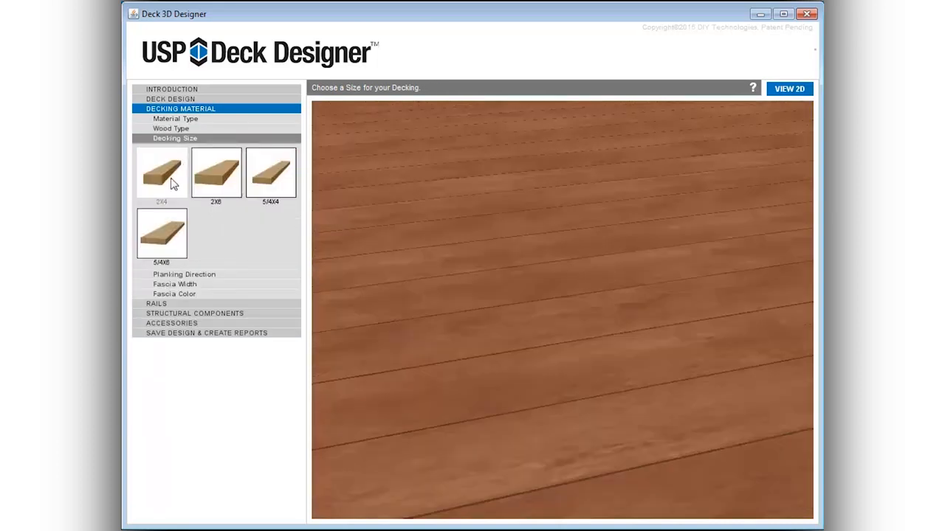
click(161, 173)
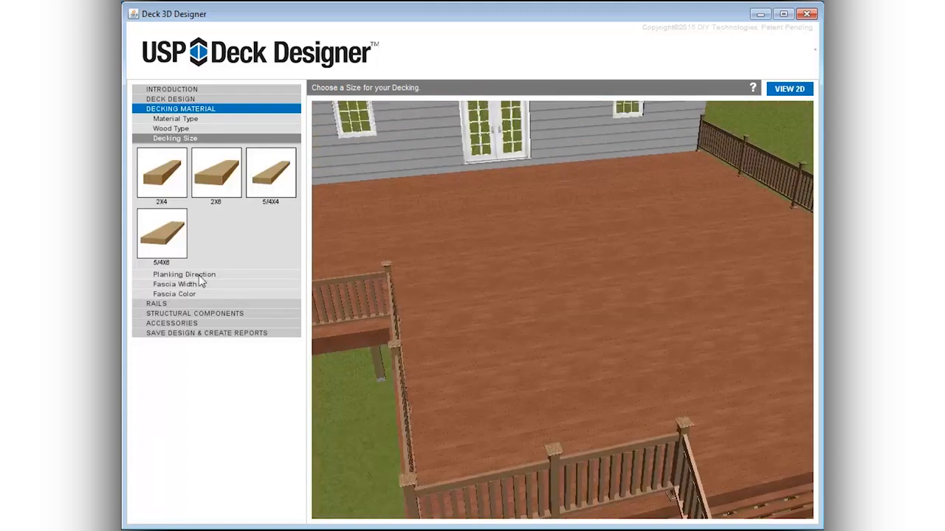
In the 2D plan view, give the main level 45° diagonal planking and the second level horizontal planking.
click(184, 274)
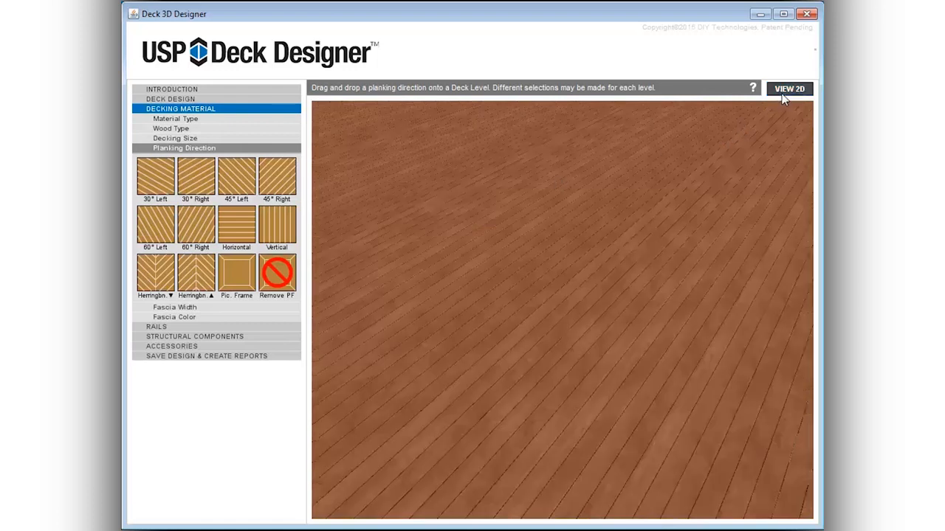
click(789, 88)
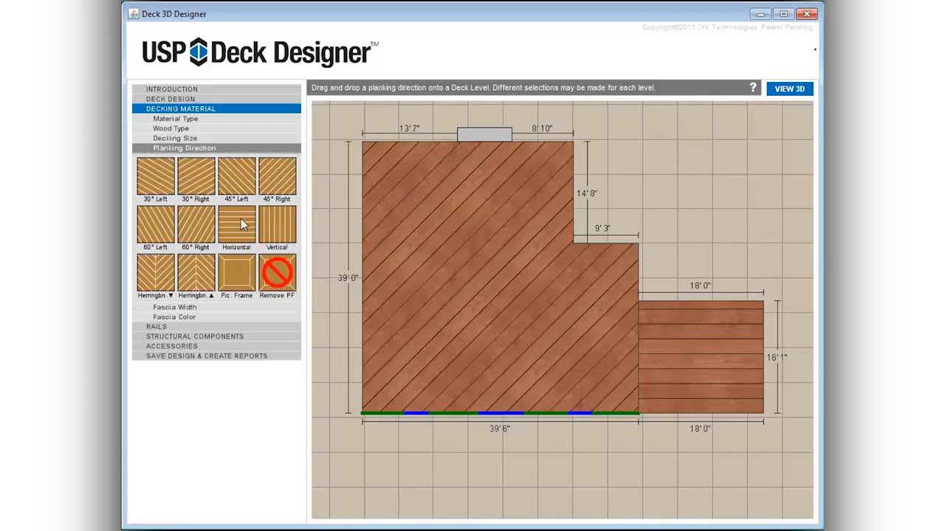
click(156, 118)
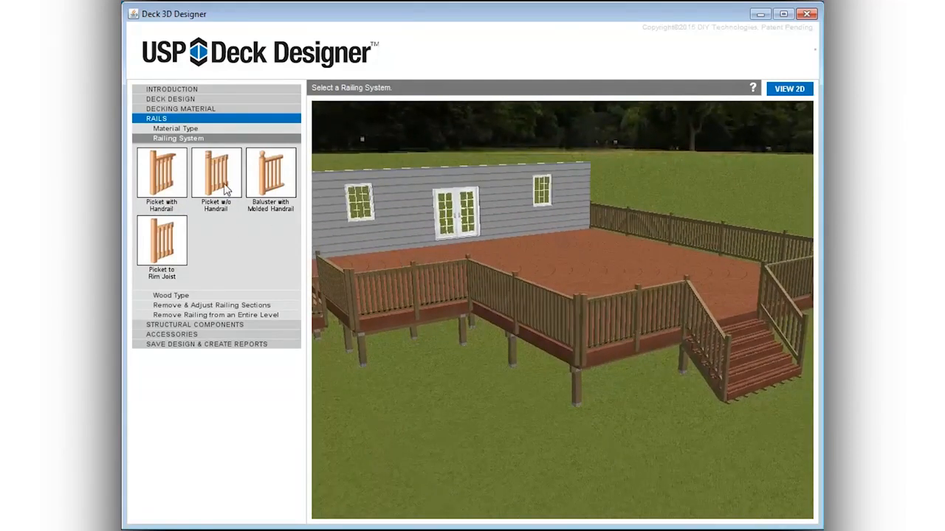
Set the railing system to Picket w/o Handrail with Cedar as the wood type.
click(217, 175)
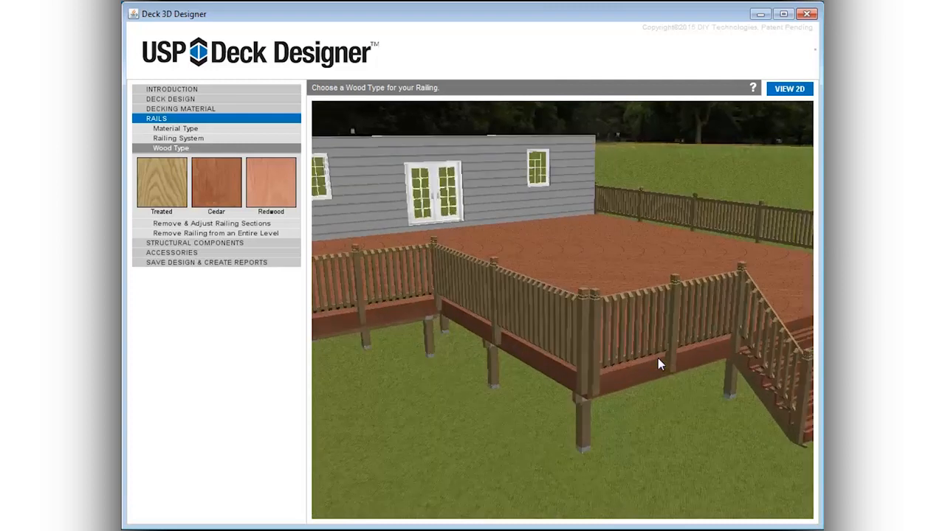
click(178, 138)
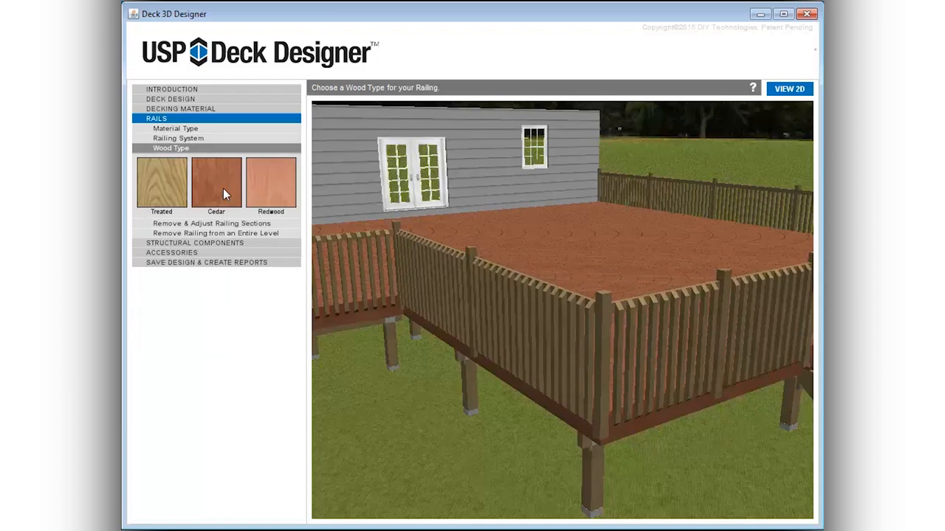
click(216, 183)
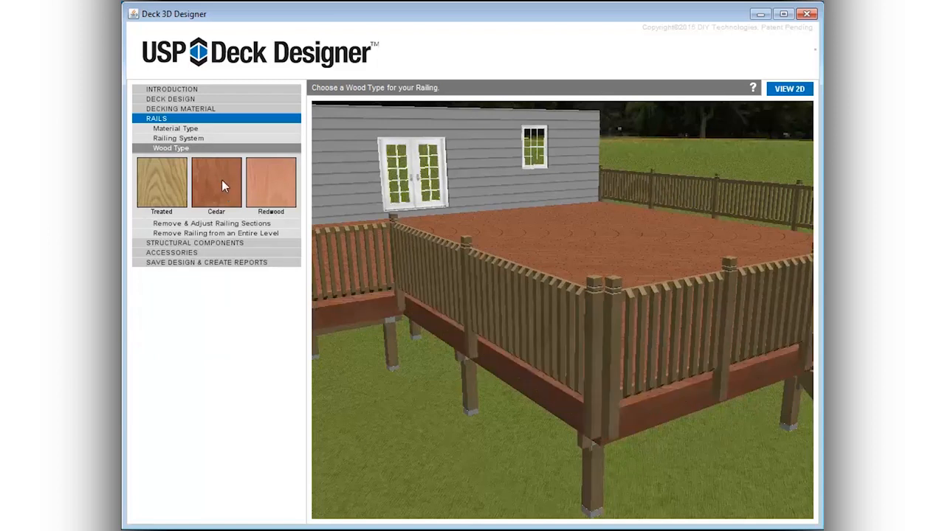
click(216, 182)
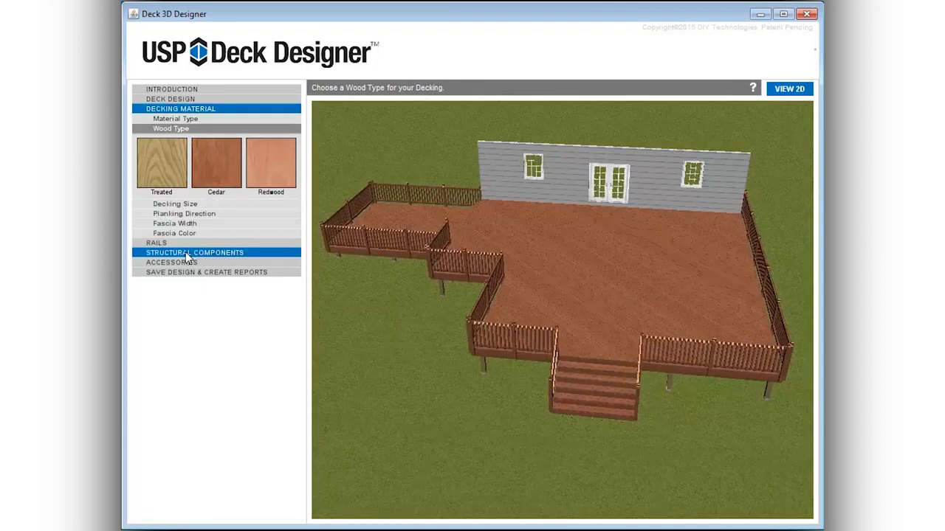
Set the structural wood type to Cedar and check the beam size options.
click(194, 252)
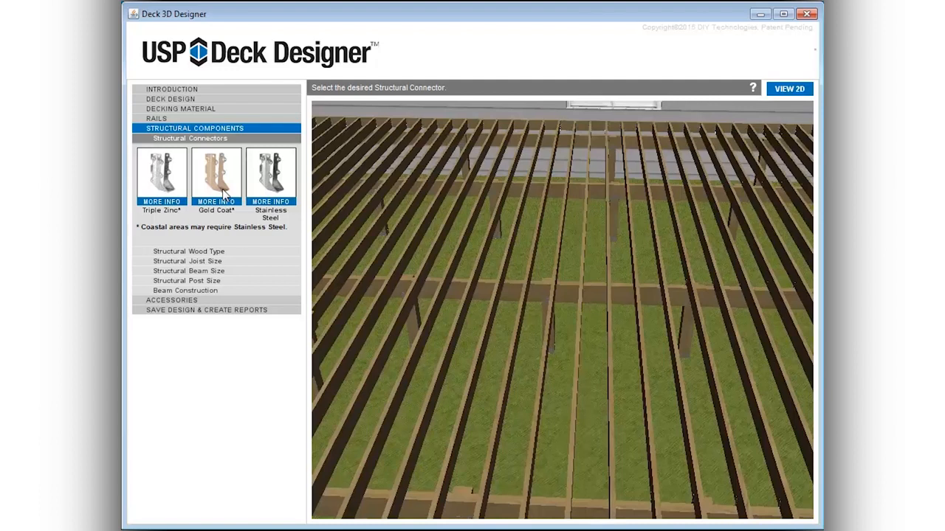
mouse_move(225, 196)
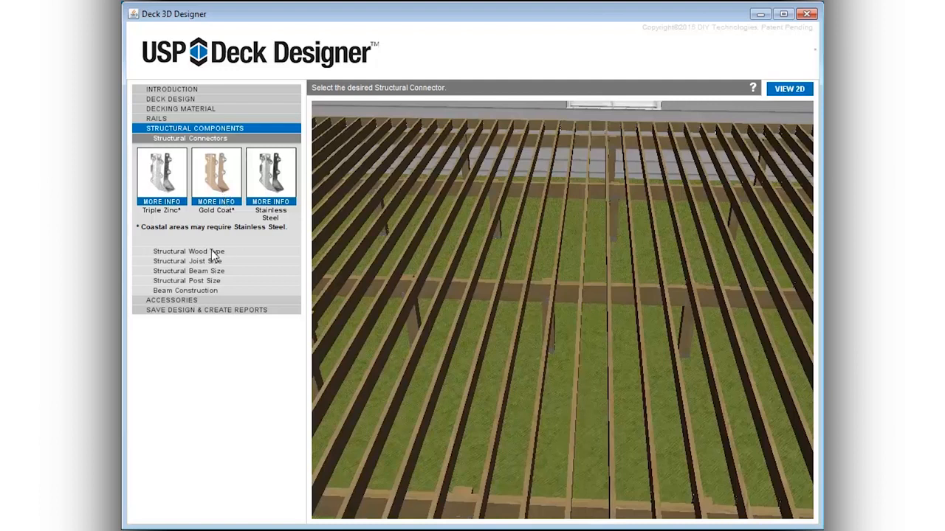
click(189, 251)
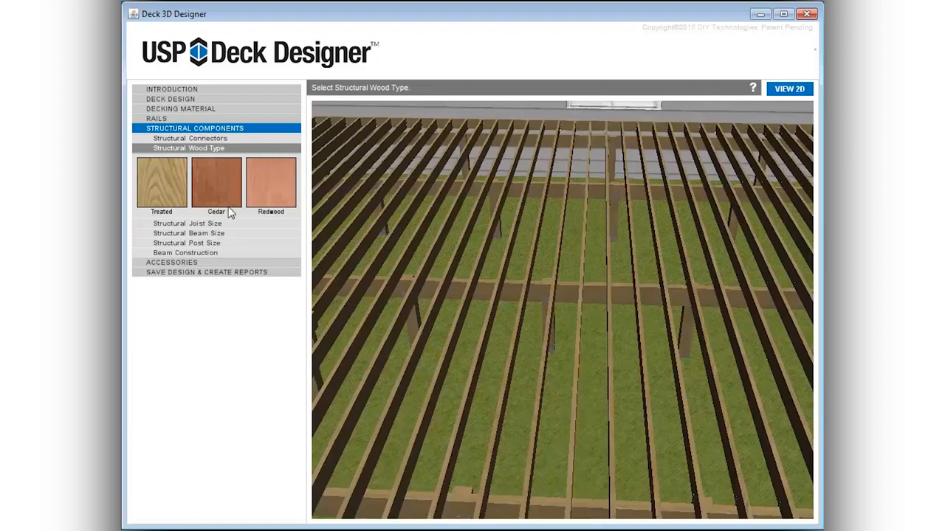
mouse_move(221, 201)
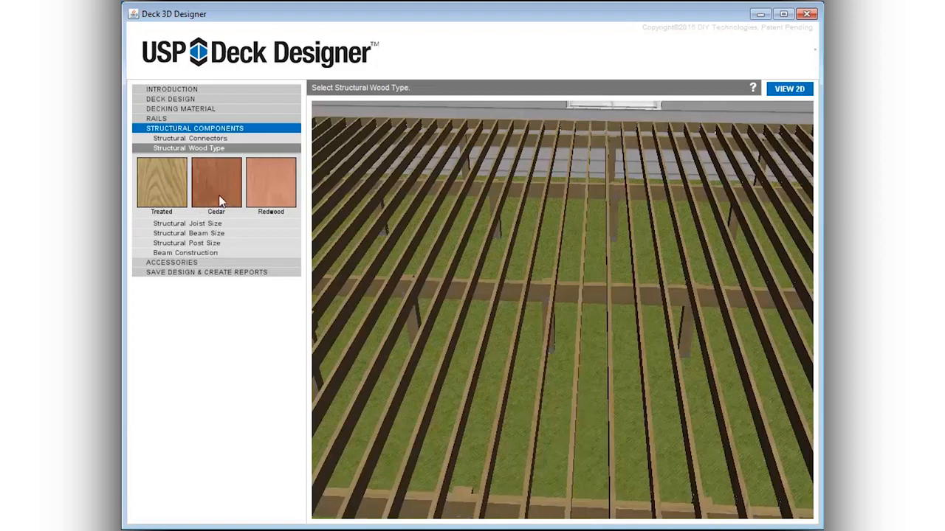
click(216, 182)
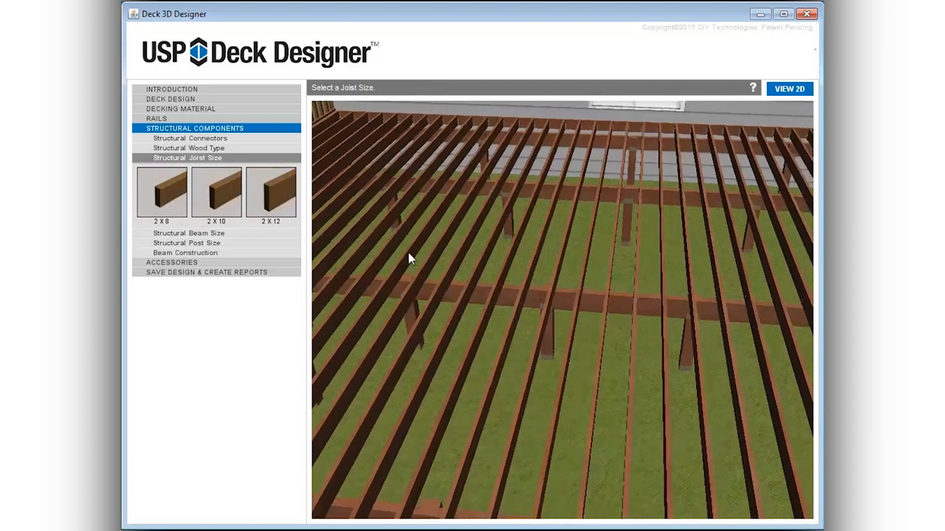
click(271, 192)
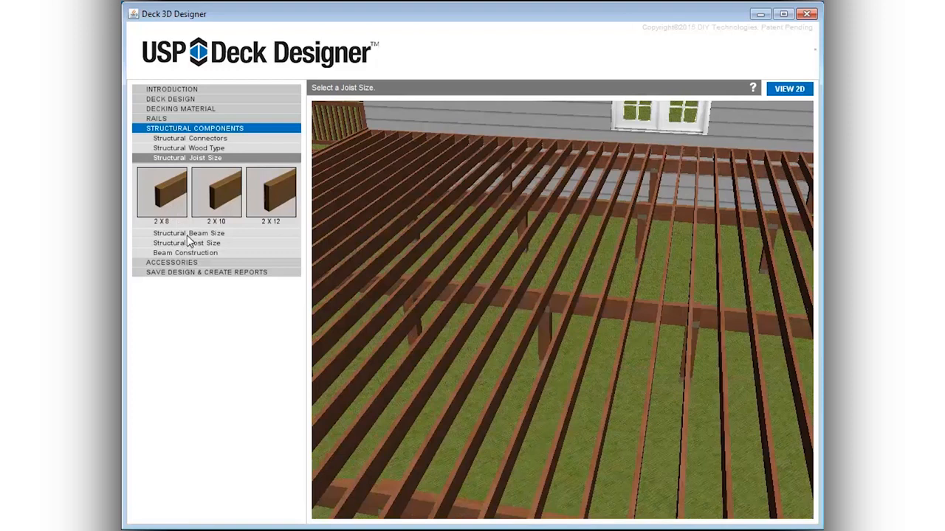
click(188, 233)
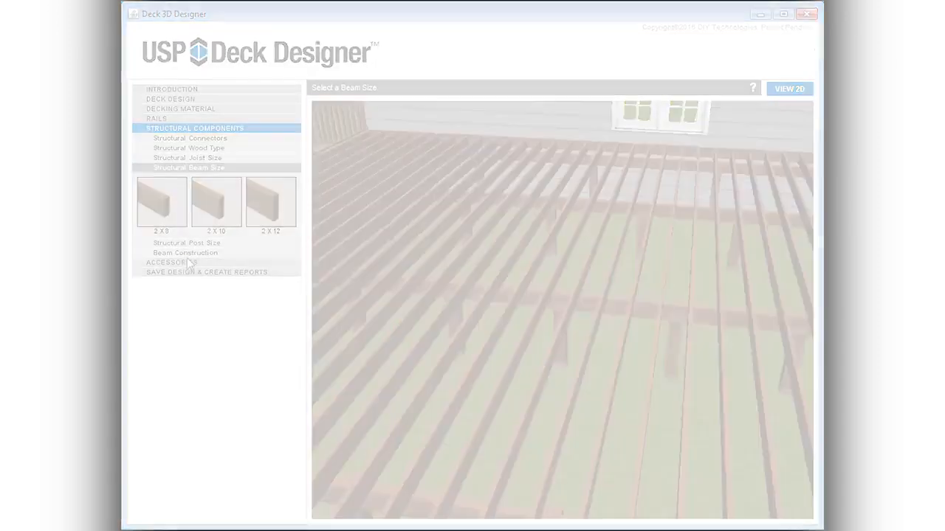
click(172, 138)
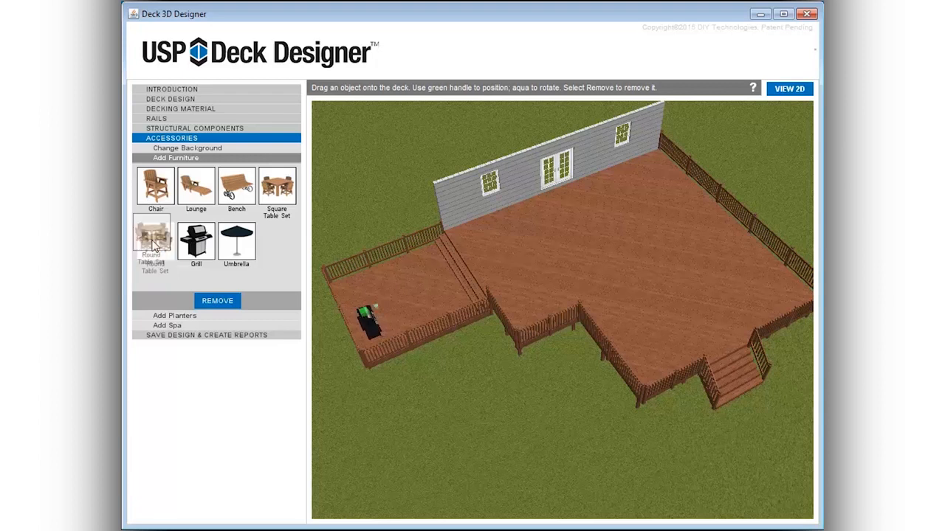
Place a round table set on the main deck and shift it toward the left side.
drag(155, 235, 635, 255)
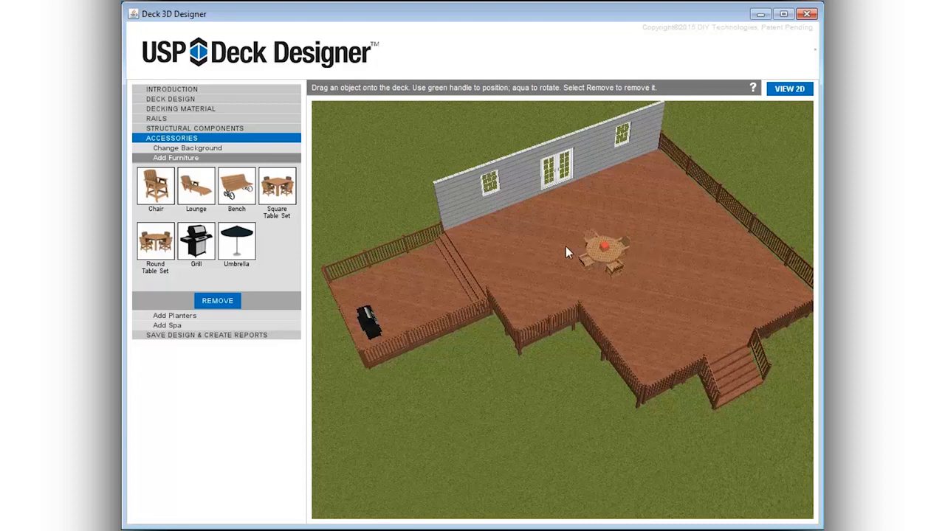
drag(603, 250, 541, 255)
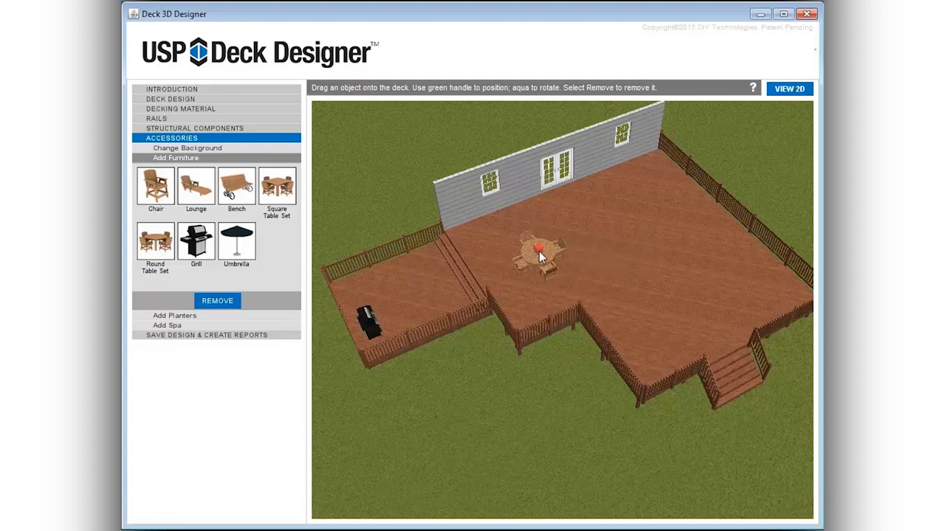
click(167, 324)
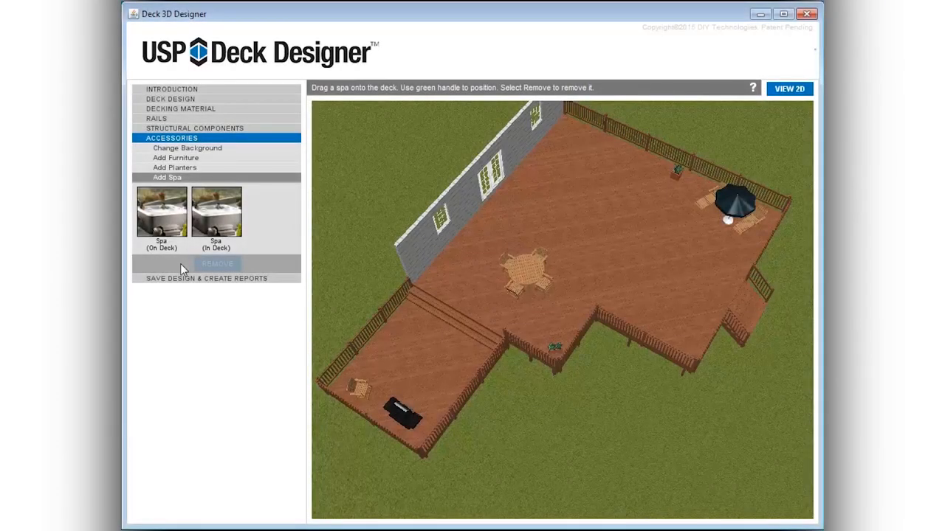
mouse_move(226, 211)
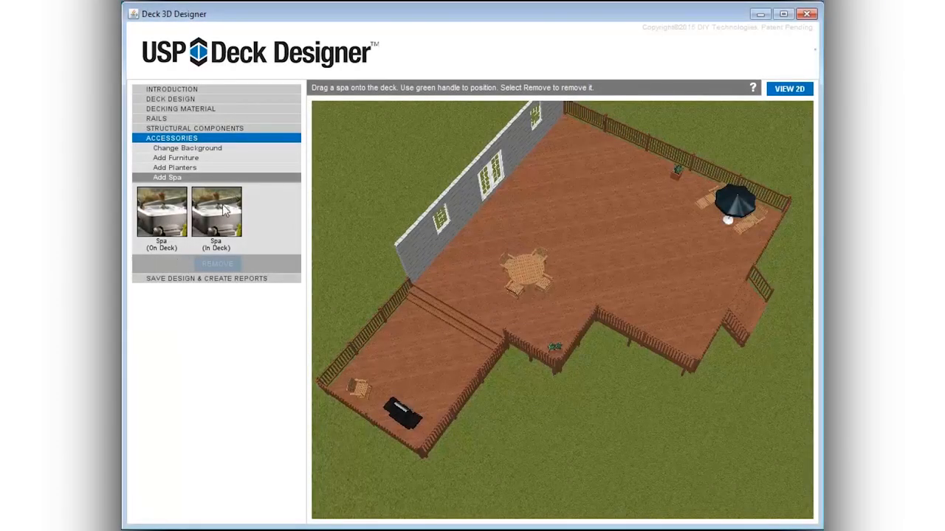
mouse_move(589, 197)
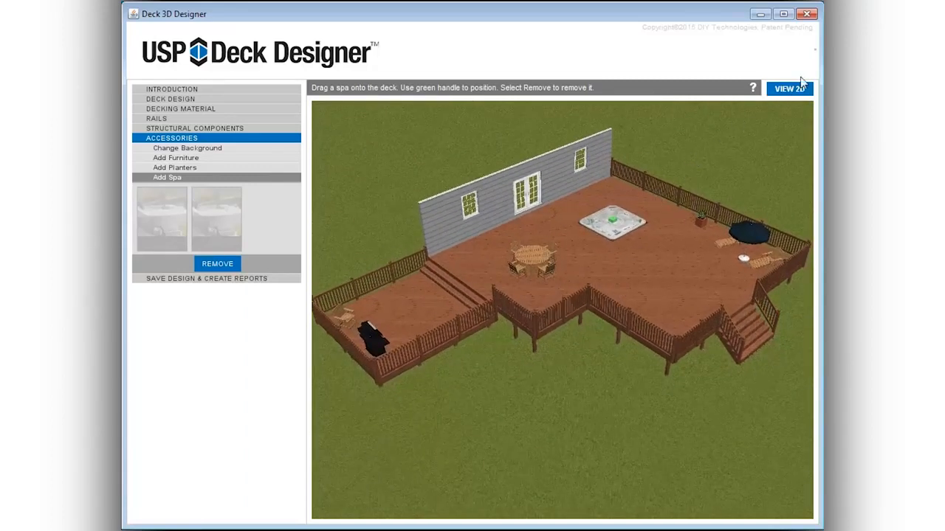
Remove the front stairs and switch to the platform with stairs on the right.
click(169, 99)
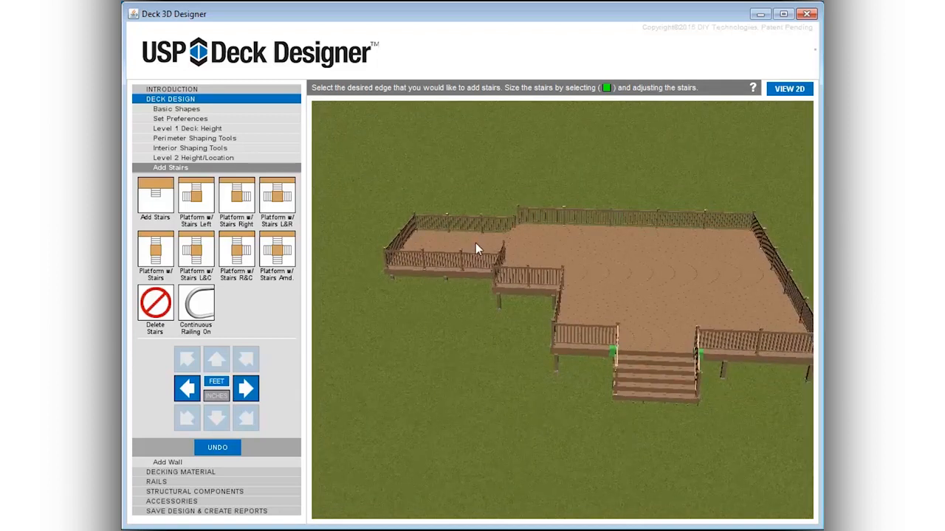
click(217, 447)
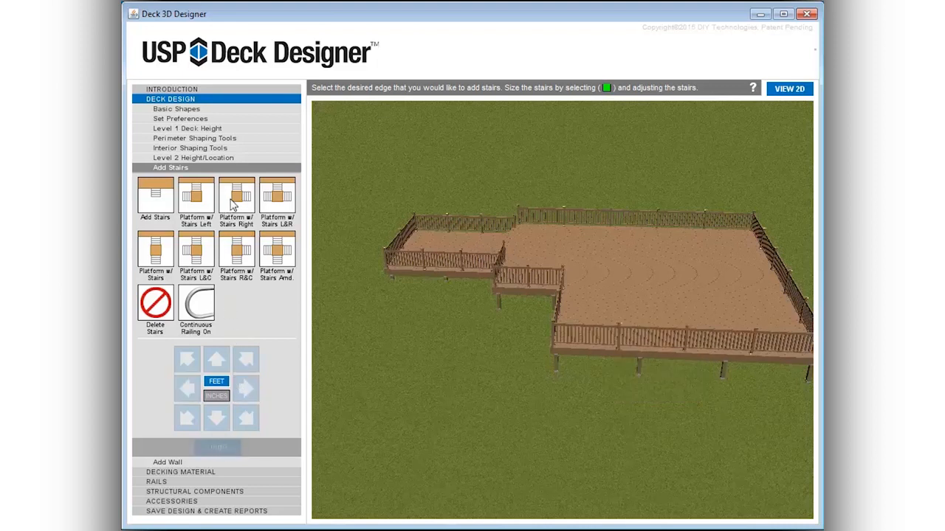
click(206, 510)
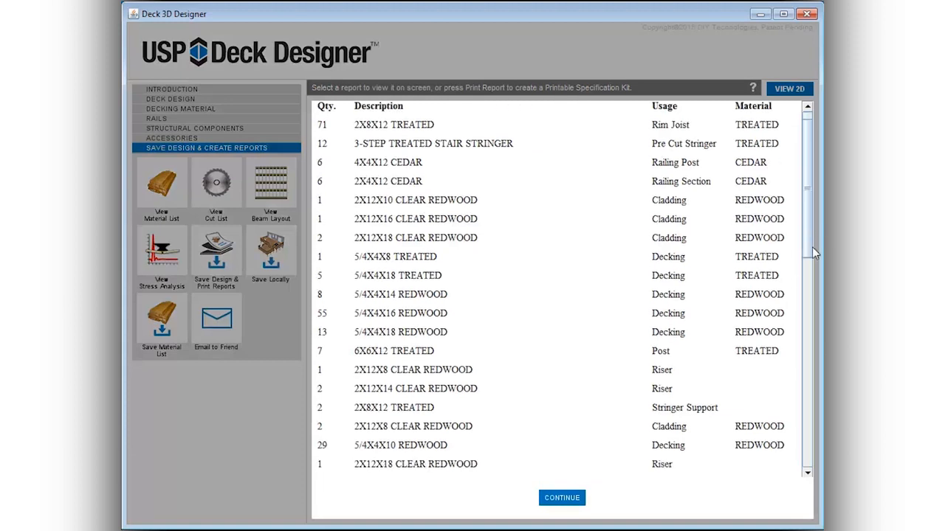
Scroll through the material list, then view and scroll the framing cut list.
scroll(down, 3)
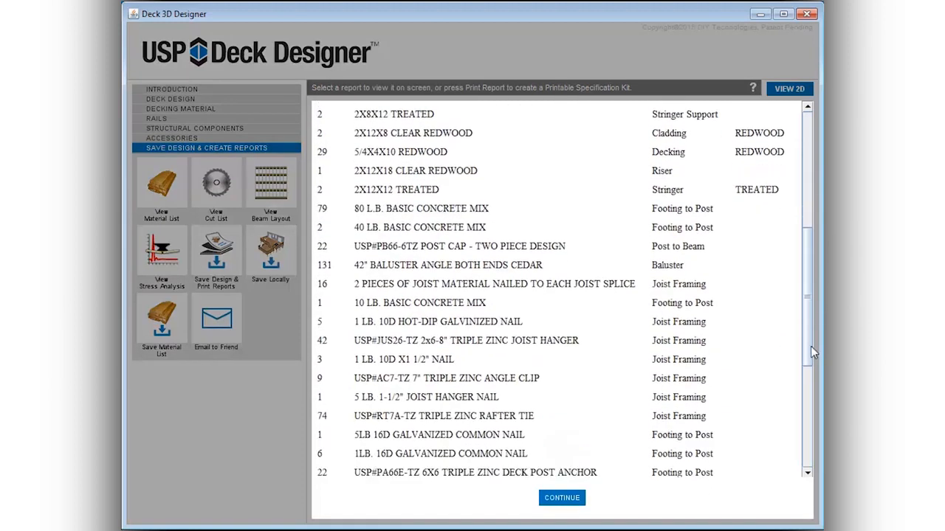
scroll(down, 3)
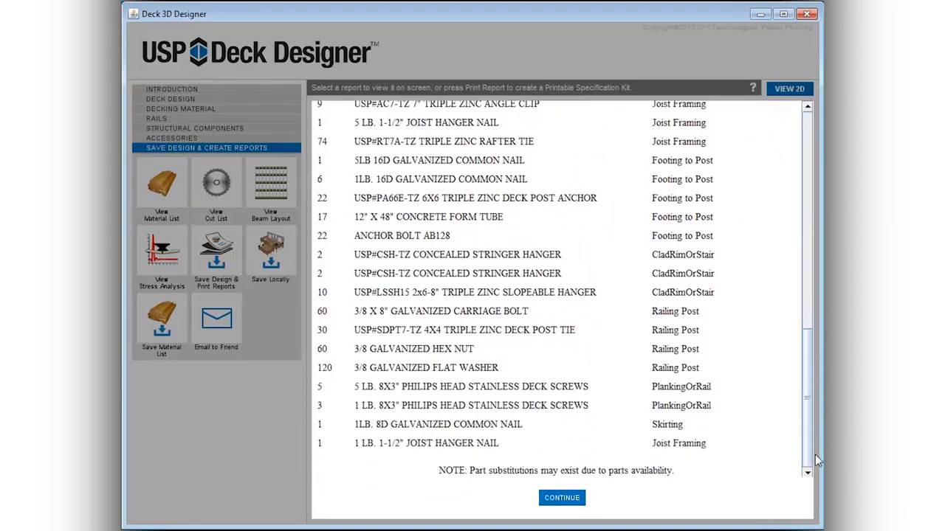
click(562, 497)
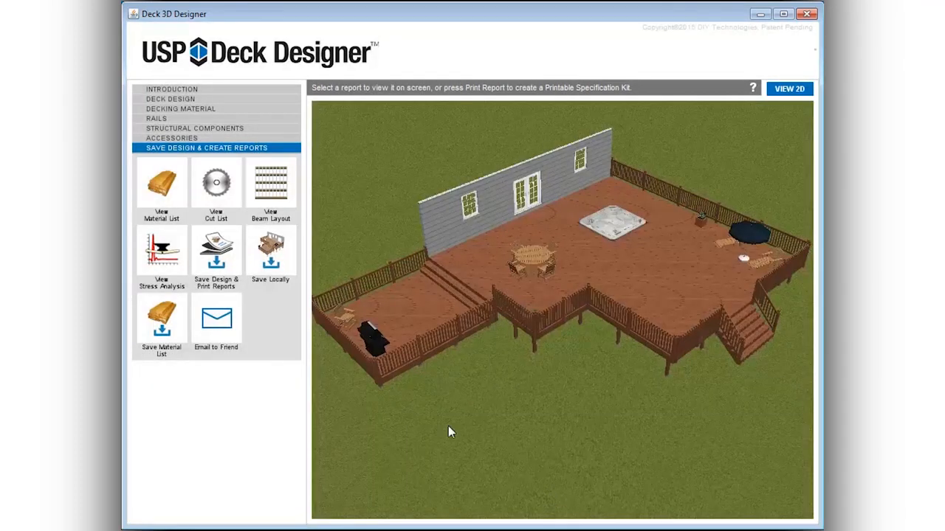
click(215, 185)
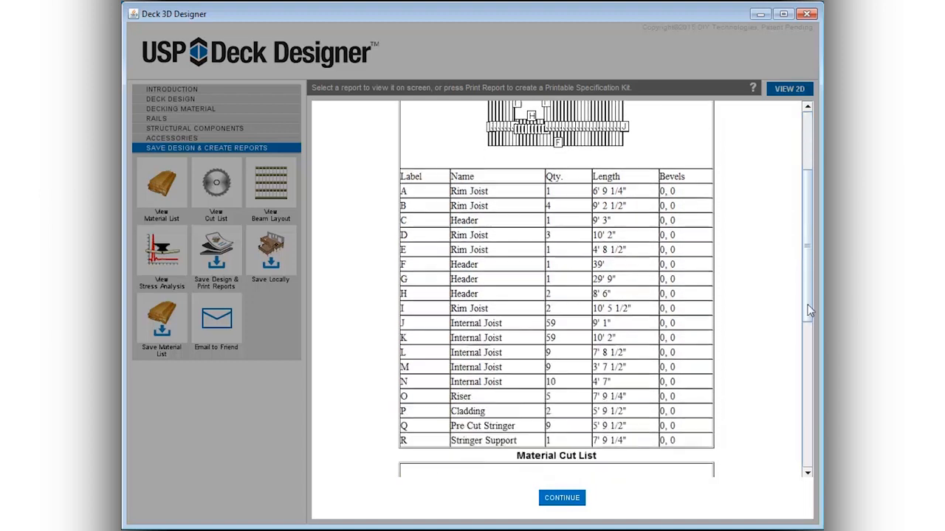
scroll(down, 3)
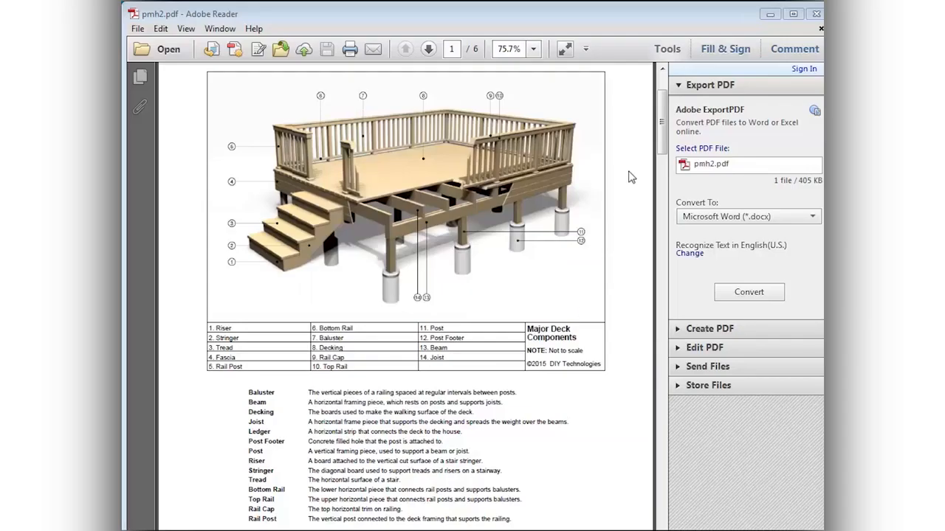
Scroll pmh2.pdf to the hardware guide and installation checklist on page 3.
click(749, 291)
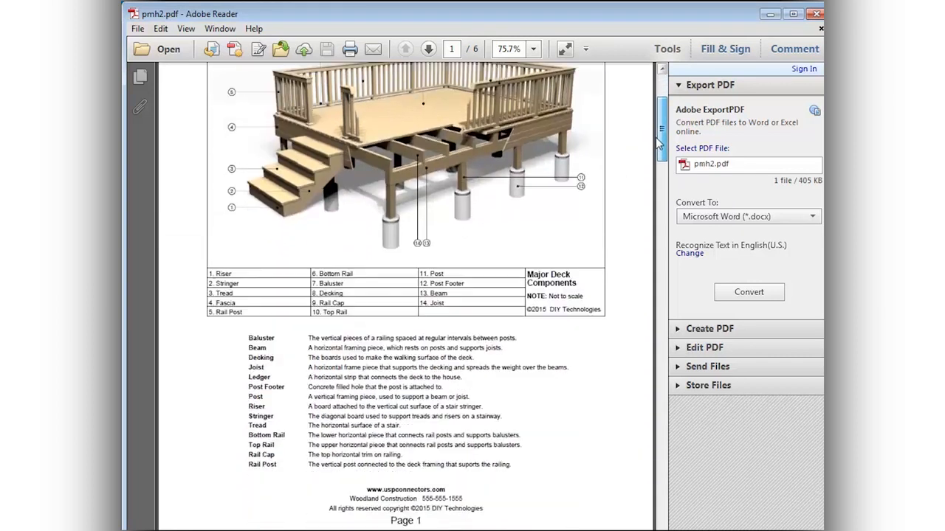
scroll(down, 3)
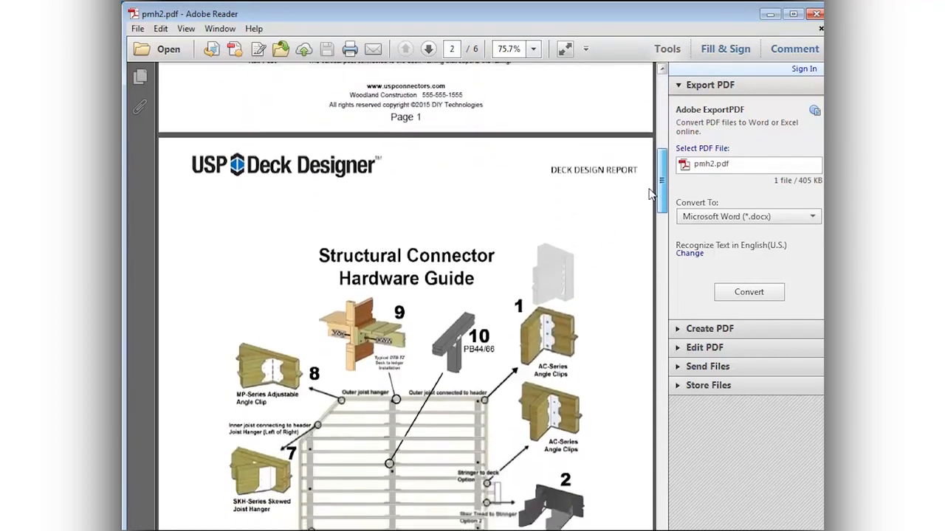
scroll(down, 3)
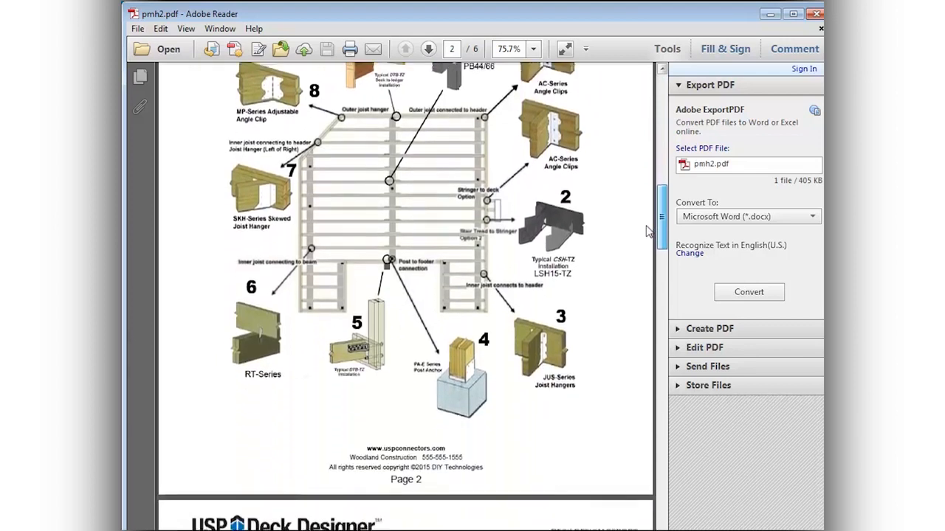
scroll(down, 3)
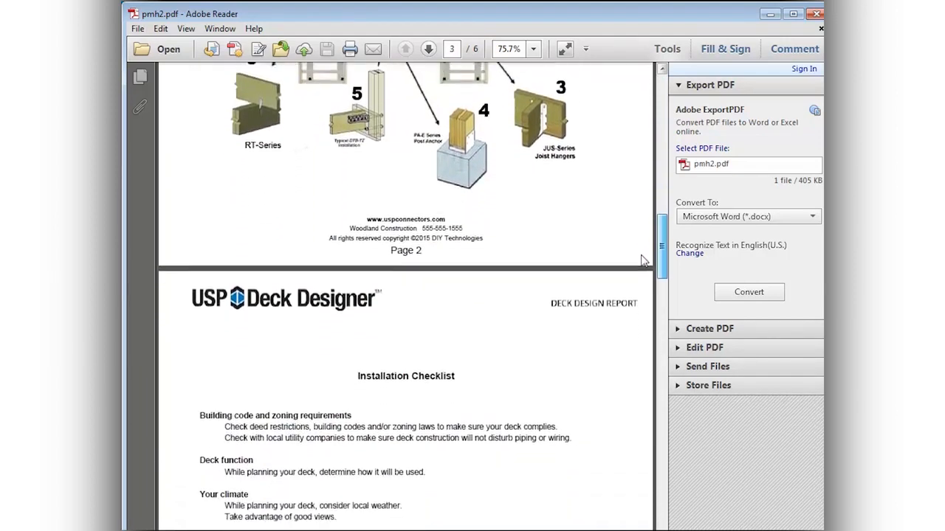